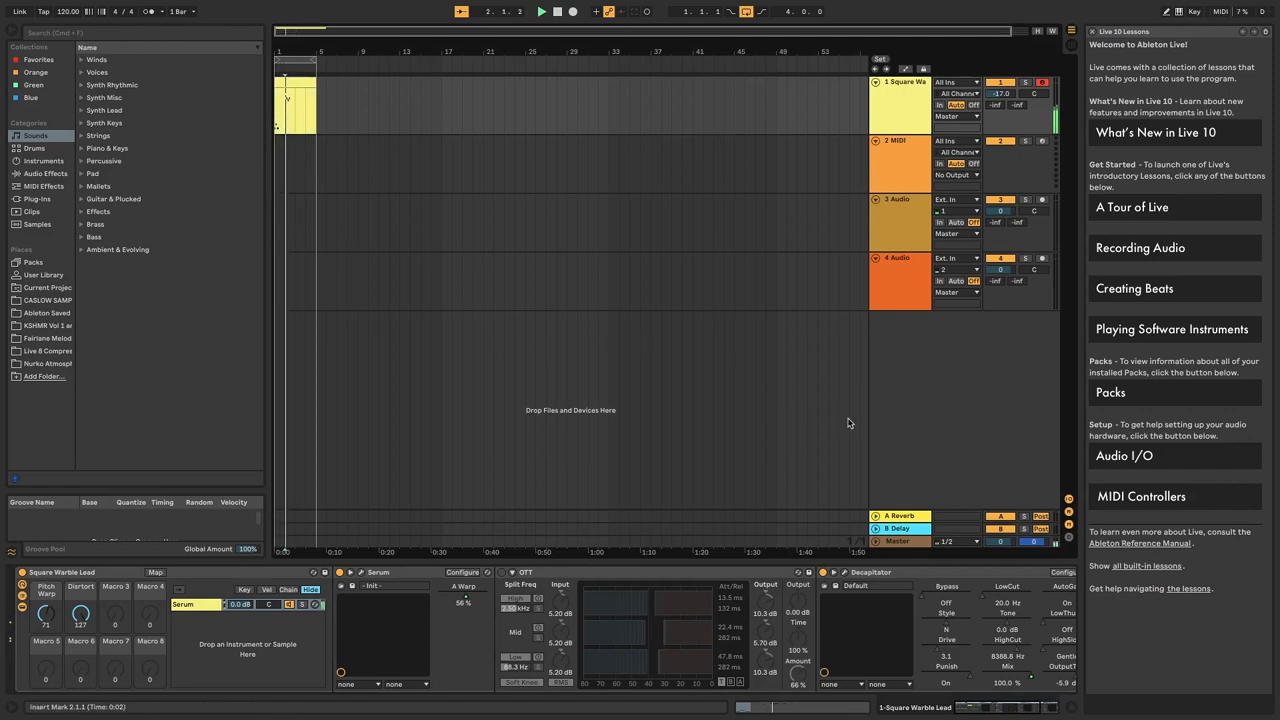
# - Search the browser for 'serum'
pyautogui.write('serum')
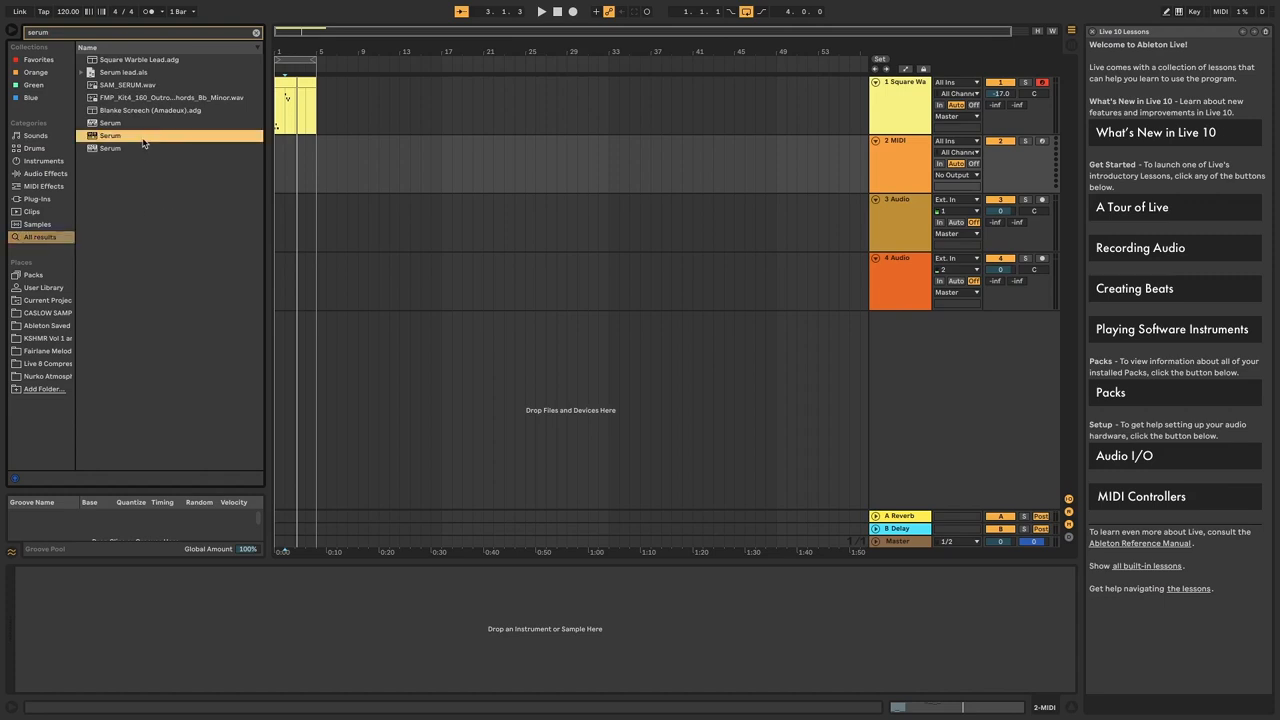
# - Load Serum, enable NOISE, and give oscillator A Basic Shapes with FM (Noise) warp
pyautogui.doubleClick(110, 135)
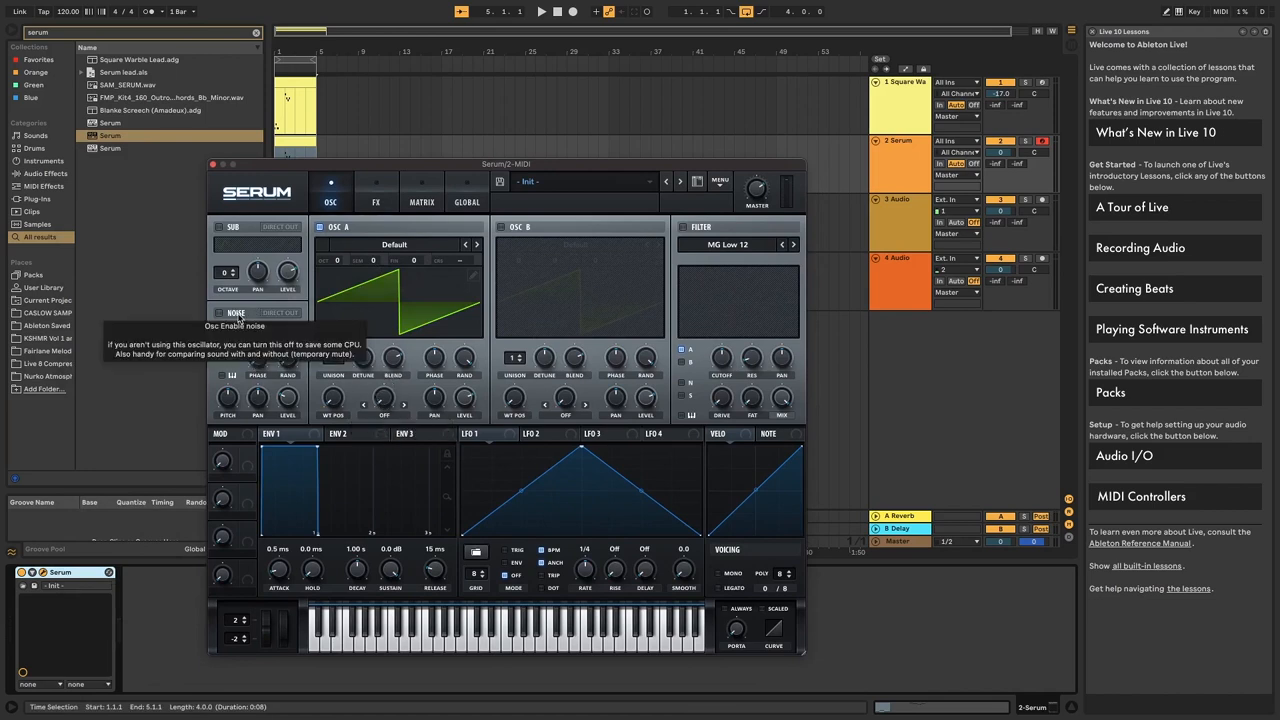
pyautogui.click(219, 313)
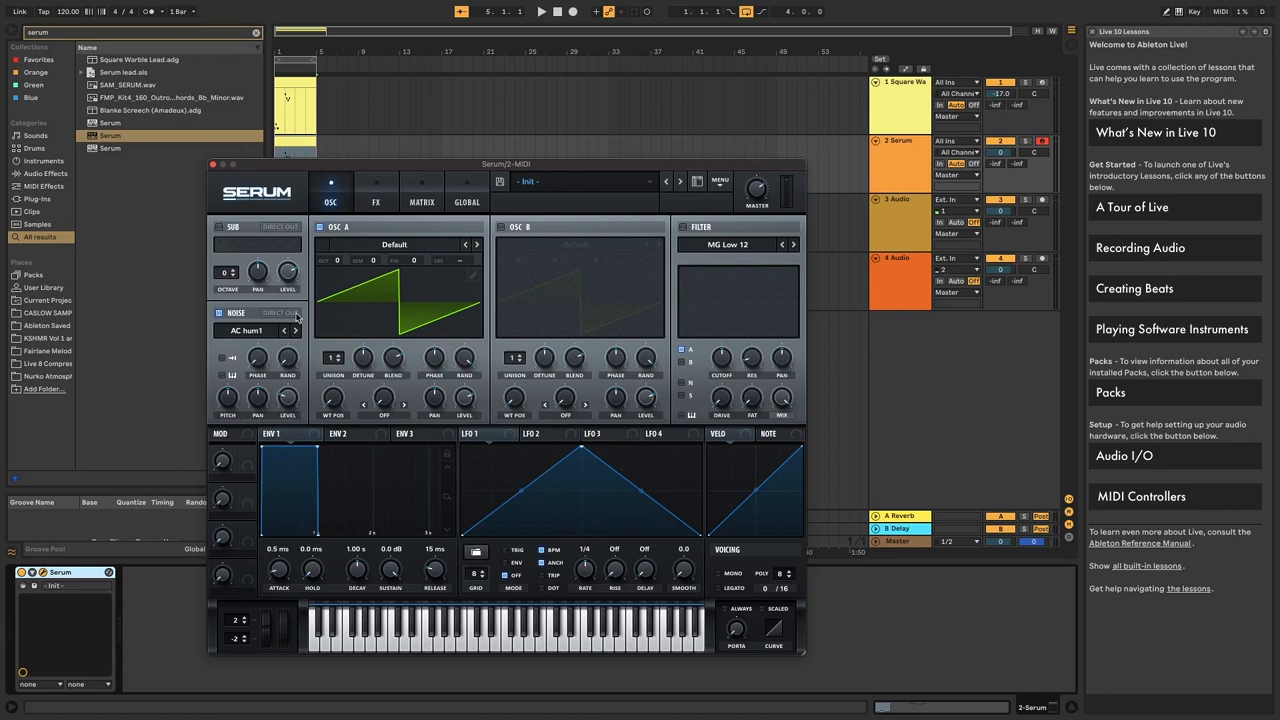
pyautogui.moveTo(280, 562)
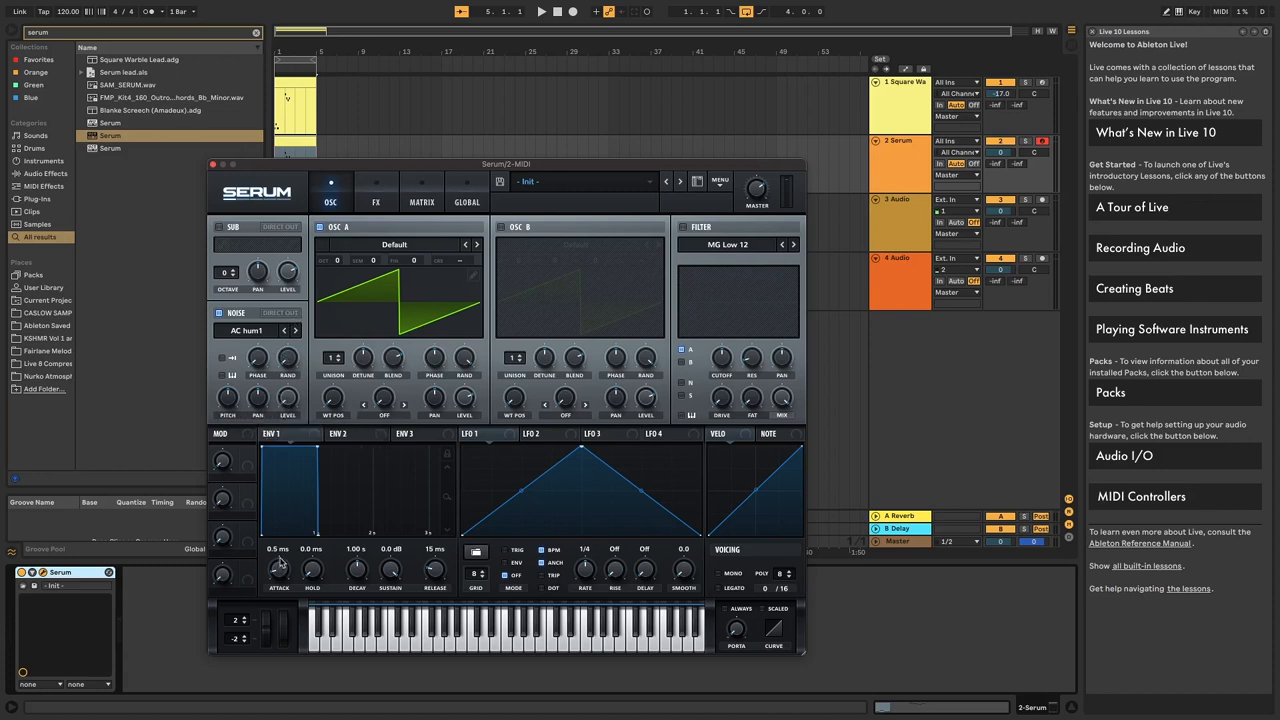
pyautogui.click(394, 244)
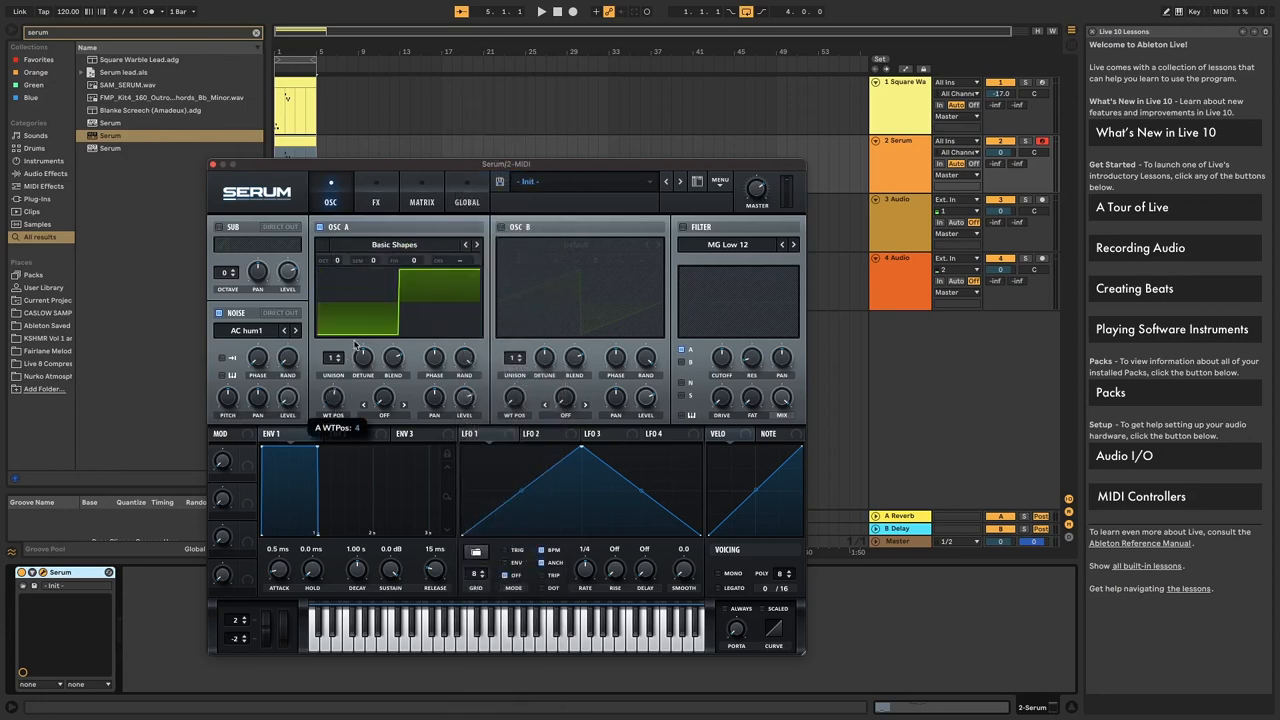
pyautogui.click(404, 414)
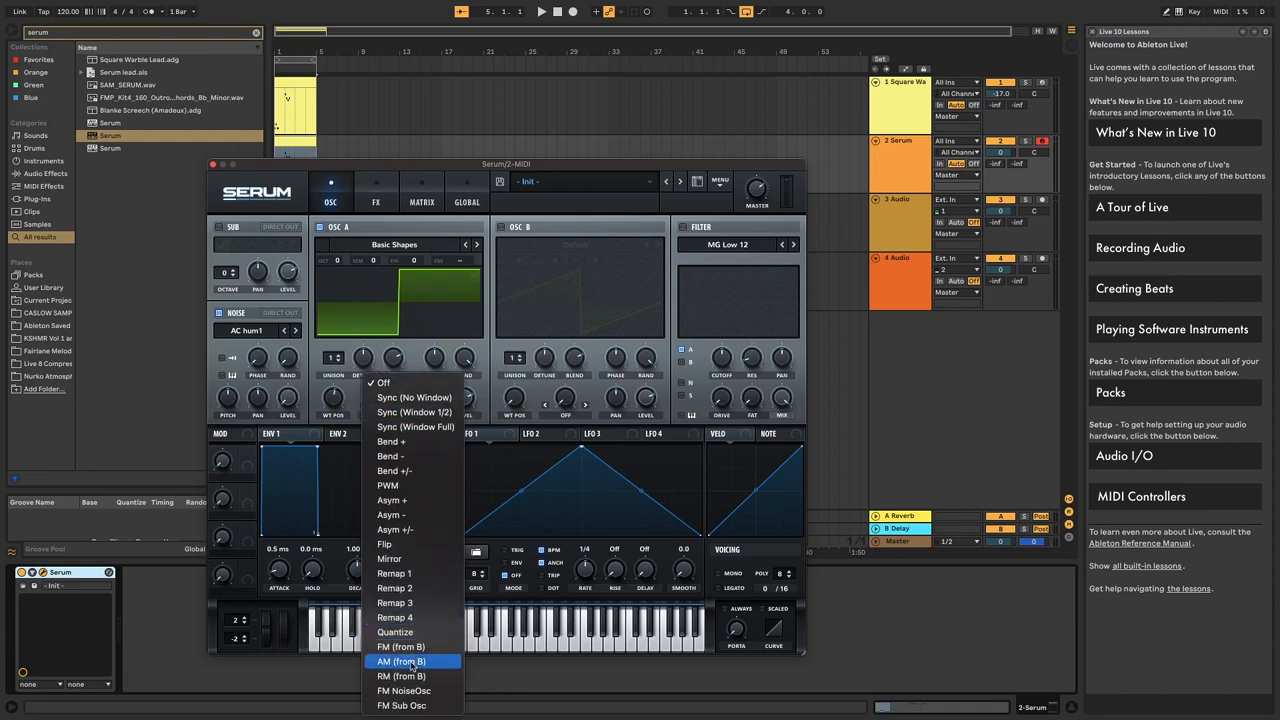
pyautogui.moveTo(415, 691)
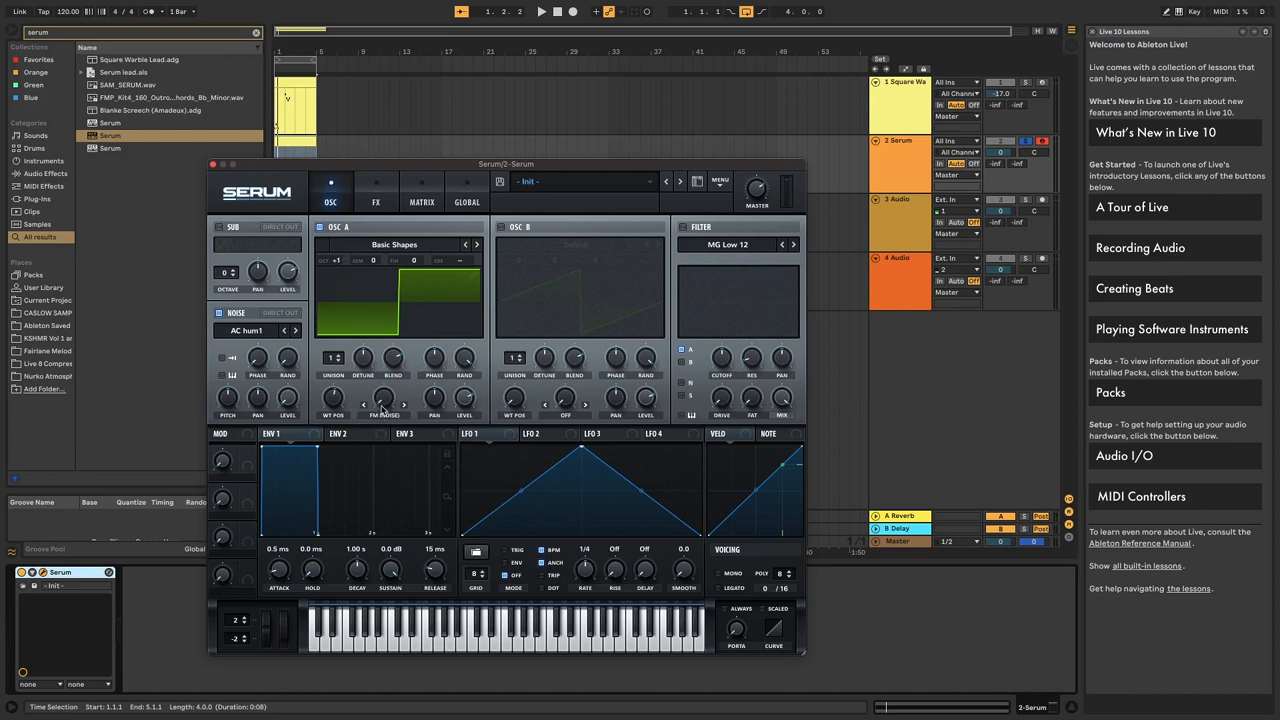
pyautogui.moveTo(382, 405)
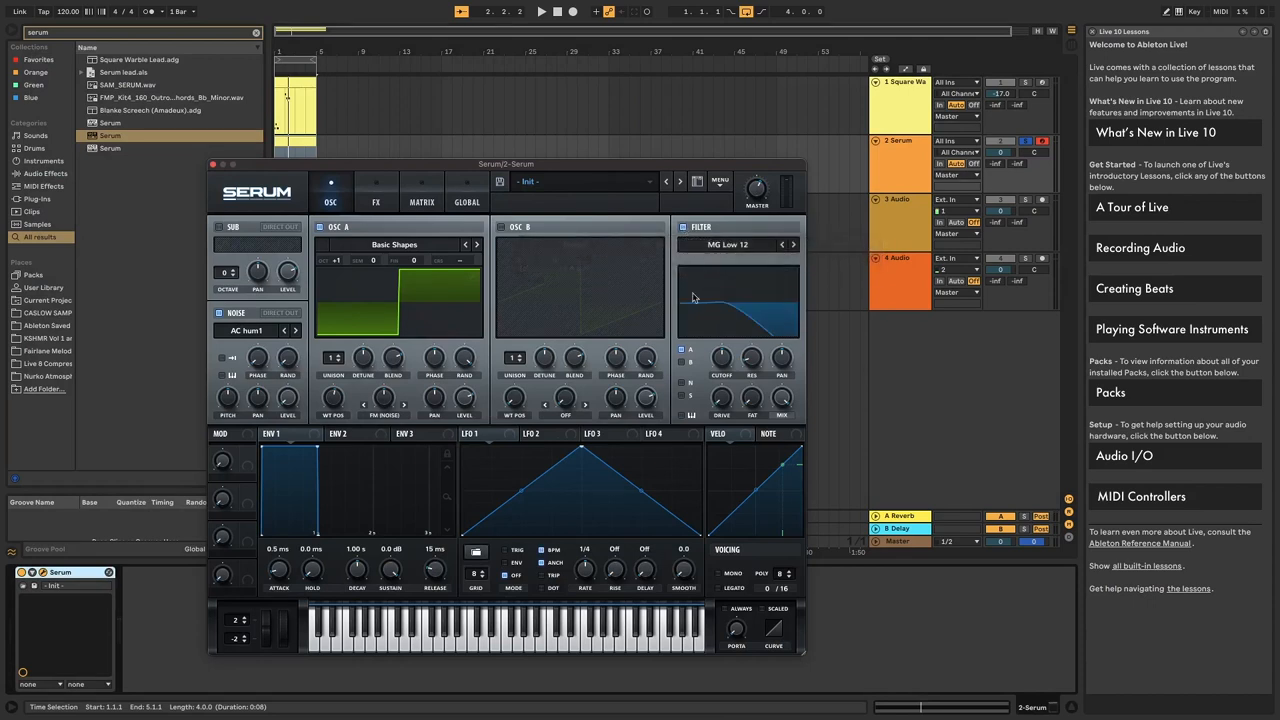
pyautogui.moveTo(722, 358)
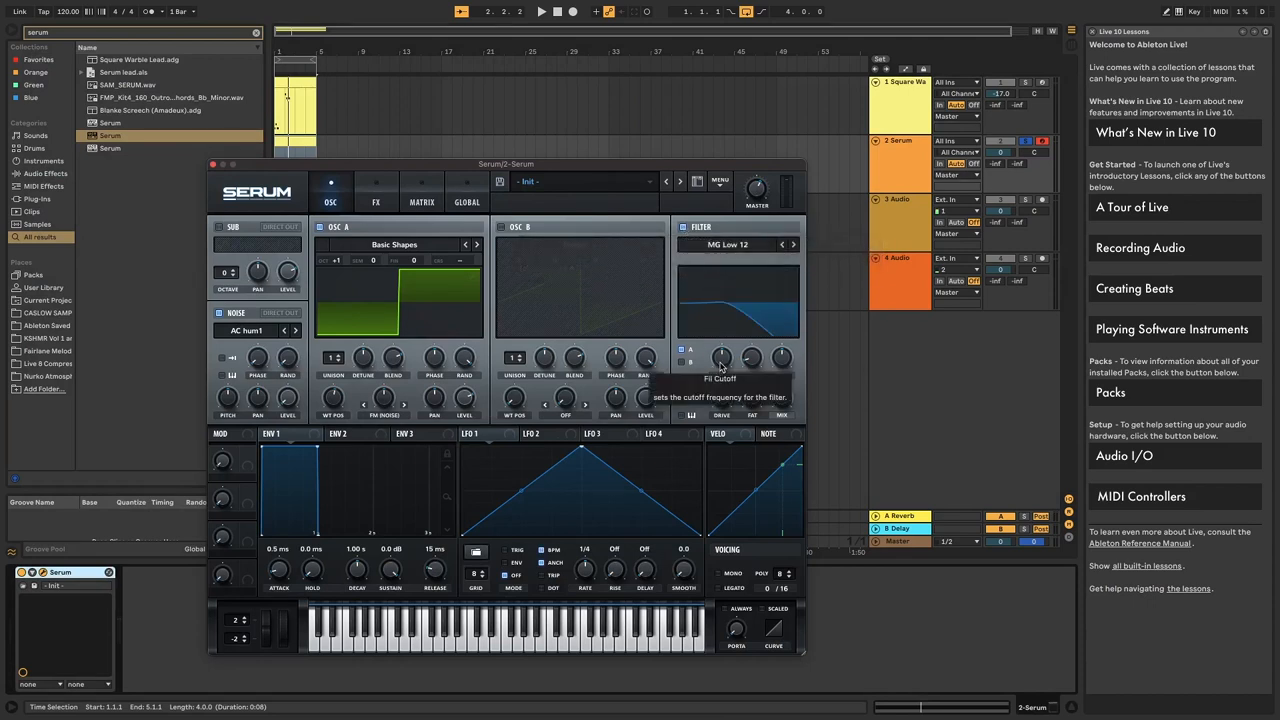
# - Set Serum's filter cutoff near 6821 Hz, enable the filter, and lower track 2's volume
pyautogui.moveTo(720, 360); pyautogui.dragTo(721, 348)
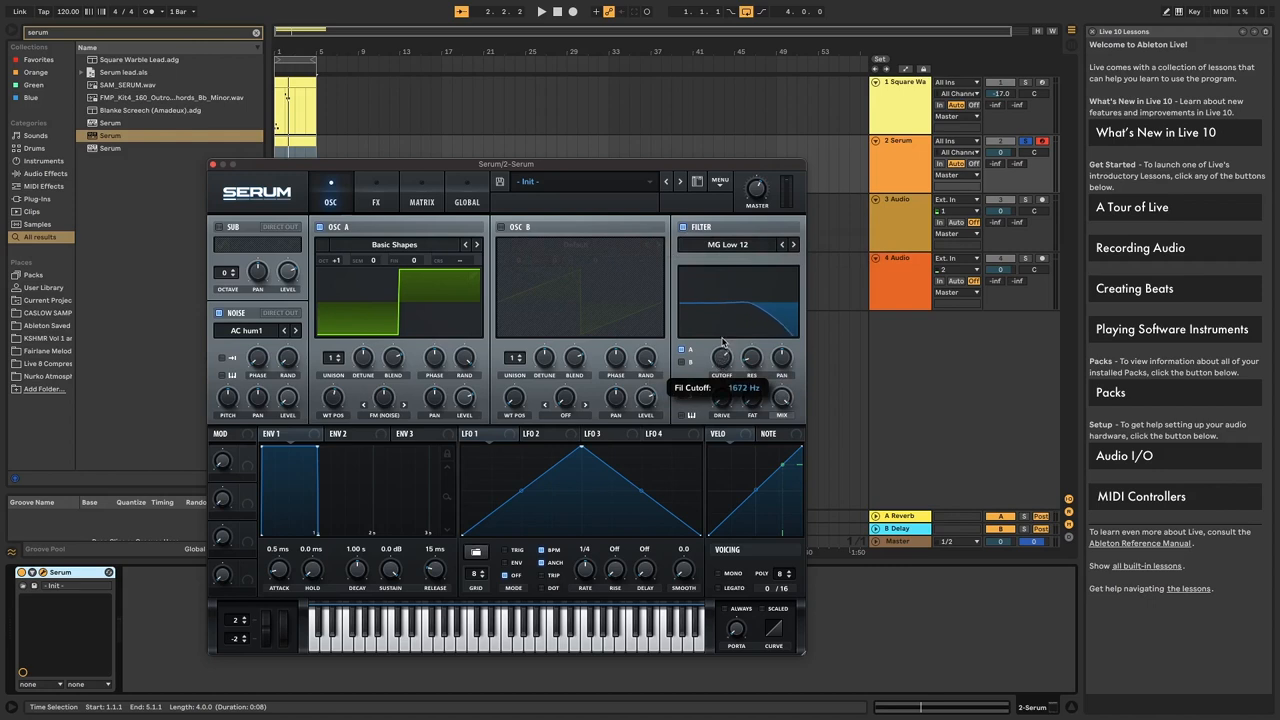
pyautogui.moveTo(722, 358); pyautogui.dragTo(722, 375)
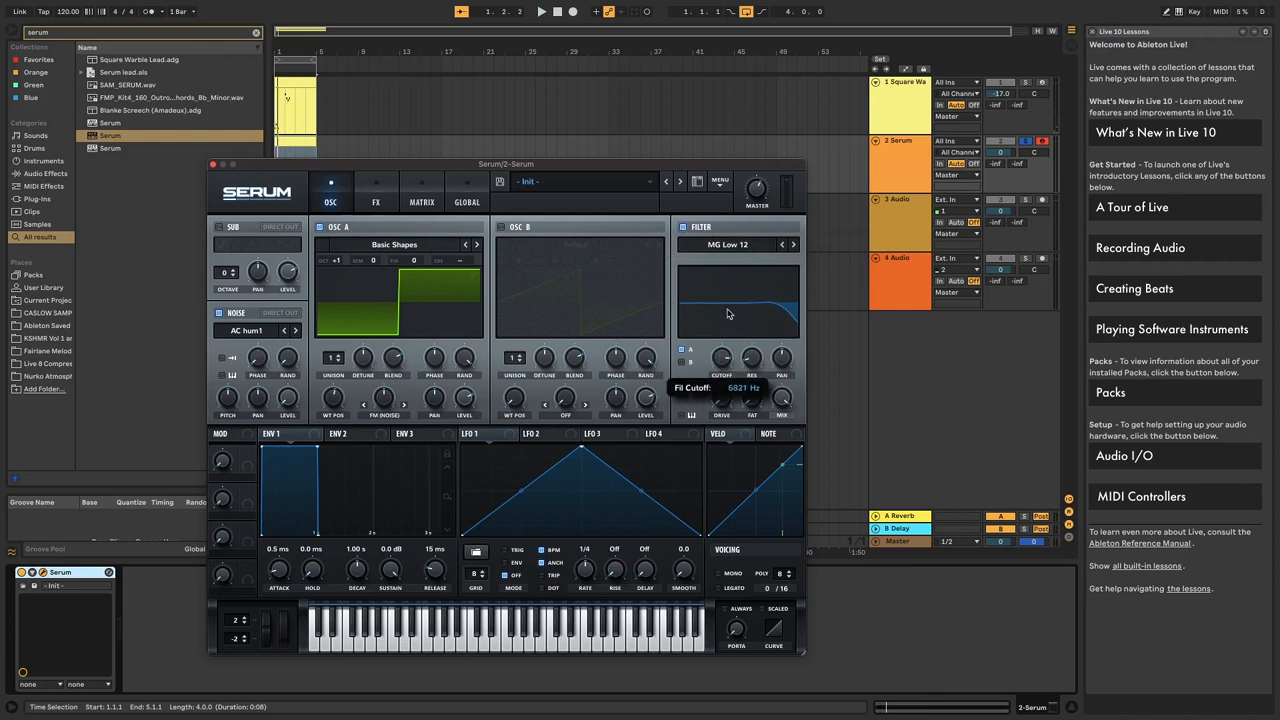
pyautogui.moveTo(730, 315); pyautogui.dragTo(775, 300)
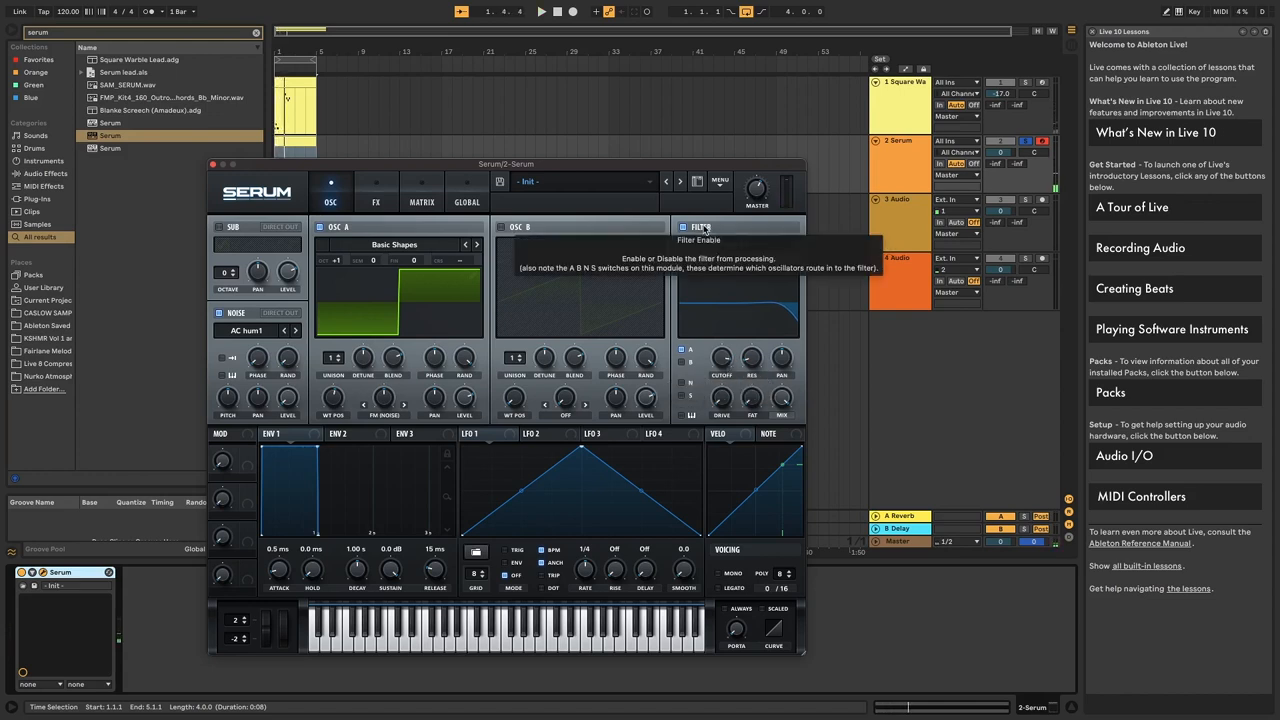
pyautogui.click(683, 227)
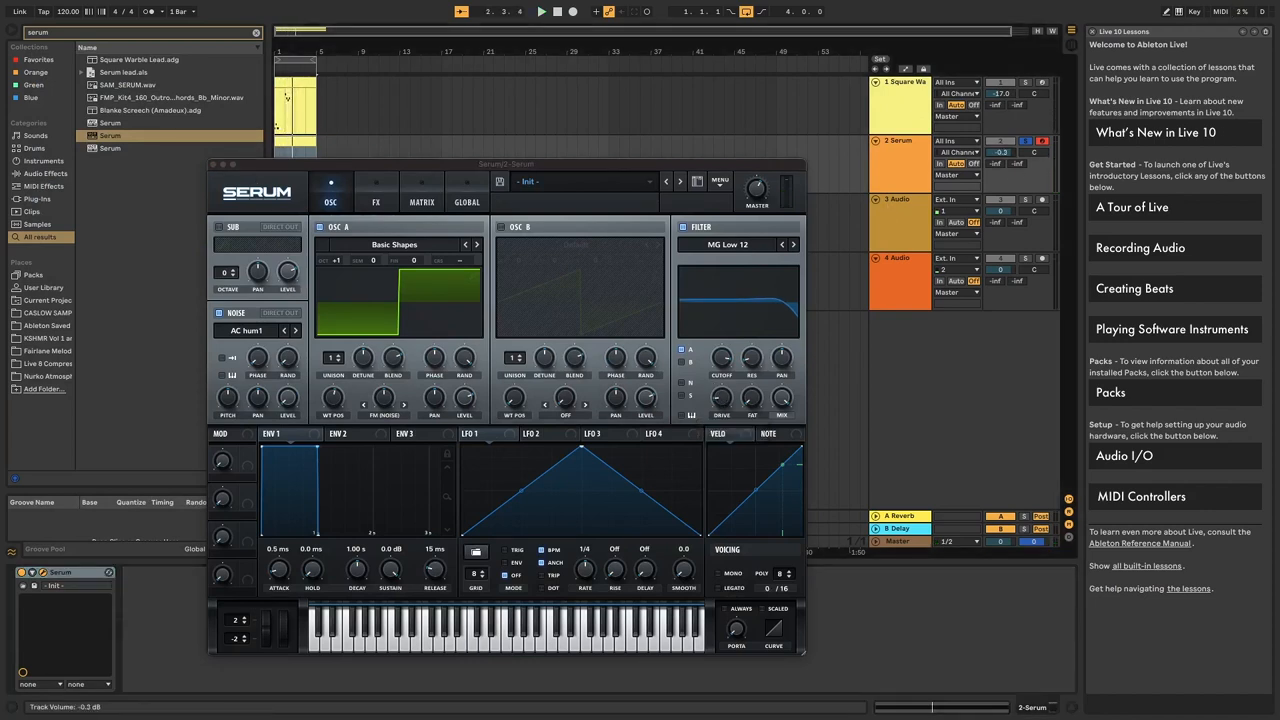
pyautogui.click(376, 195)
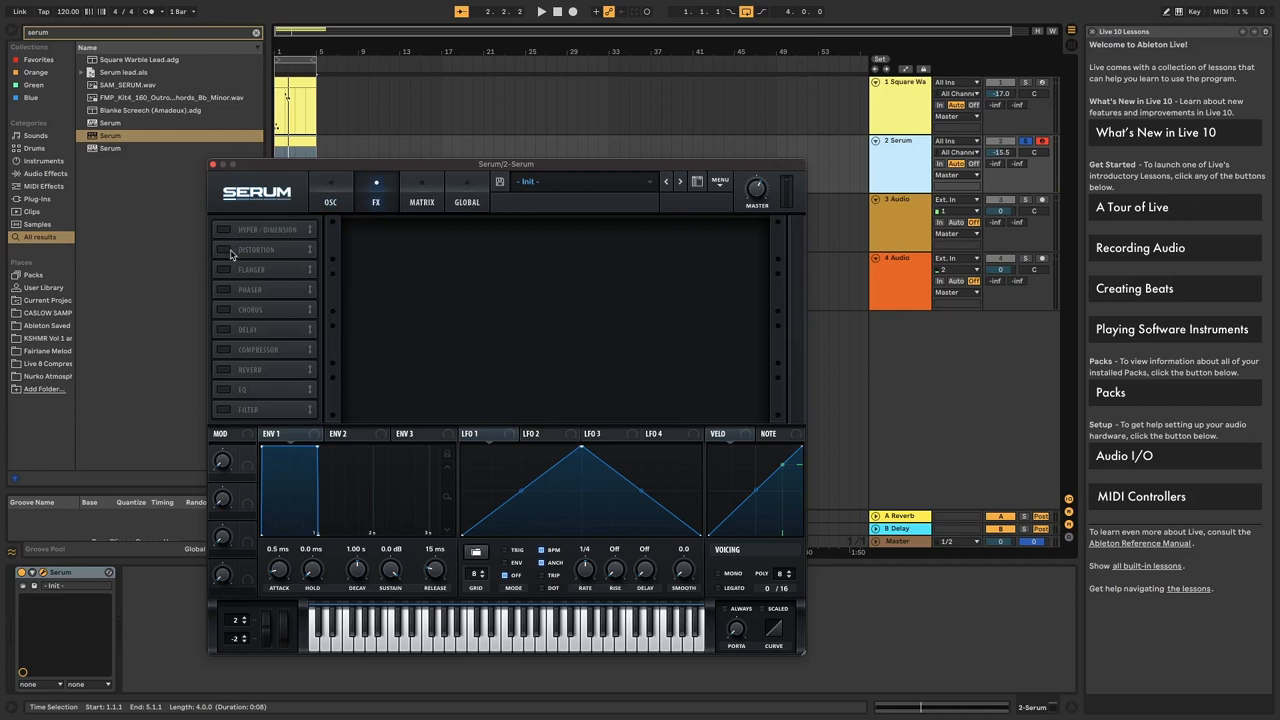
# - Enable Serum's Distortion effect and set its mode to Diode 1
pyautogui.click(225, 249)
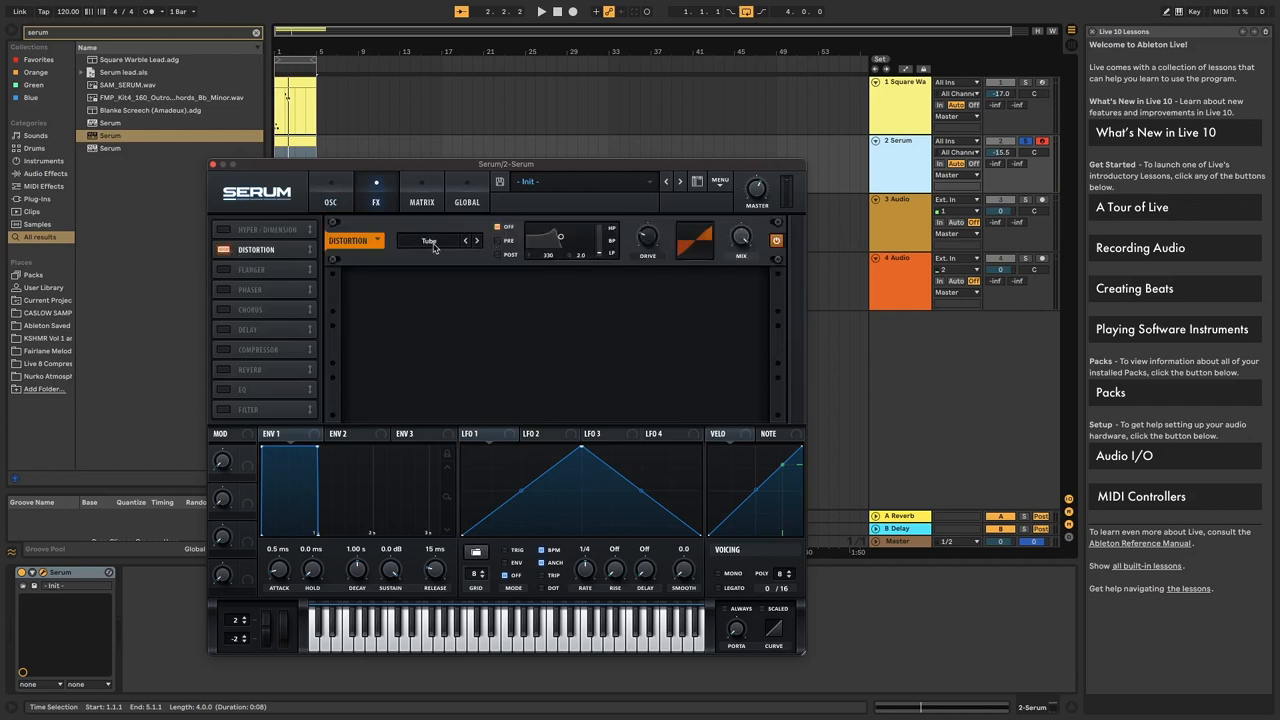
pyautogui.click(432, 240)
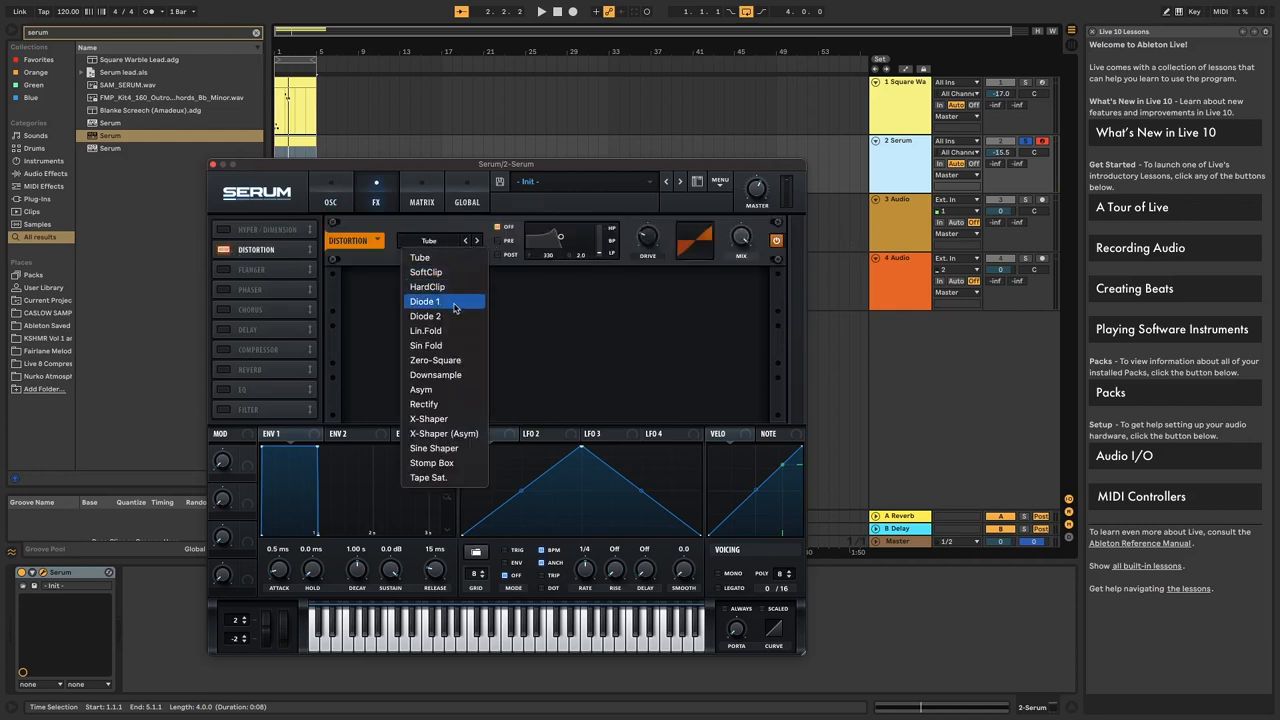
pyautogui.moveTo(450, 272)
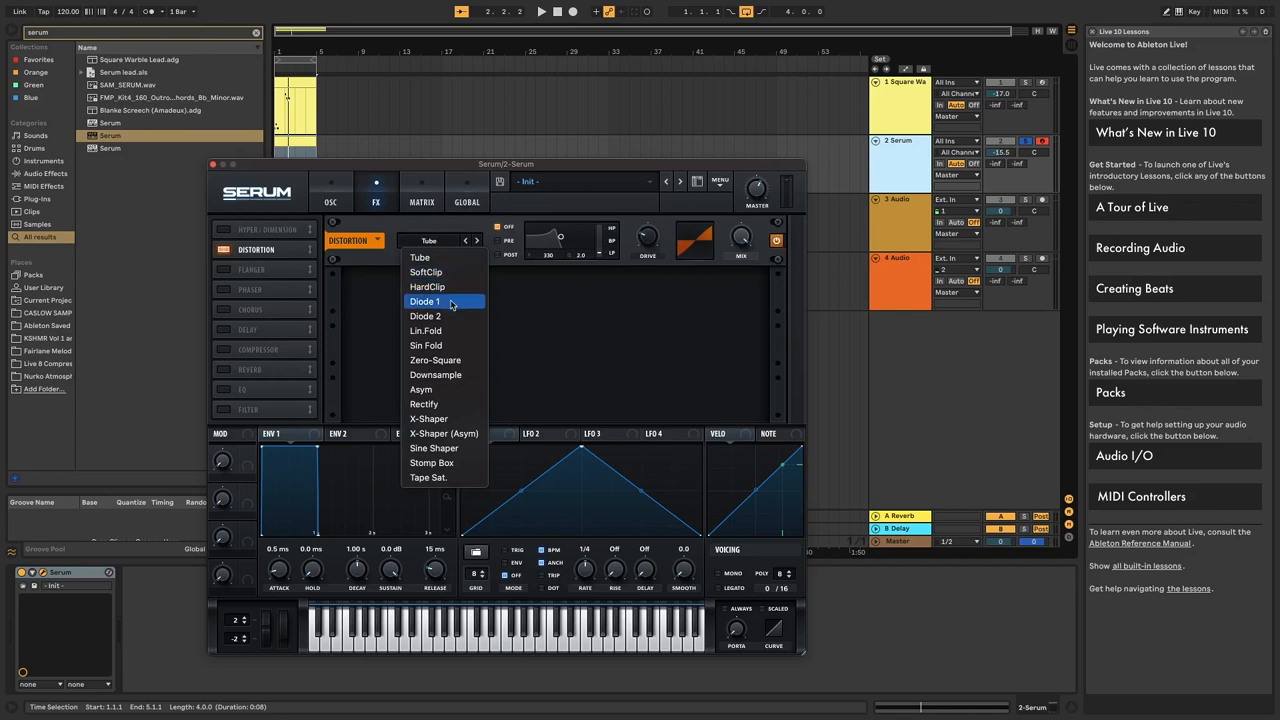
pyautogui.moveTo(445, 272)
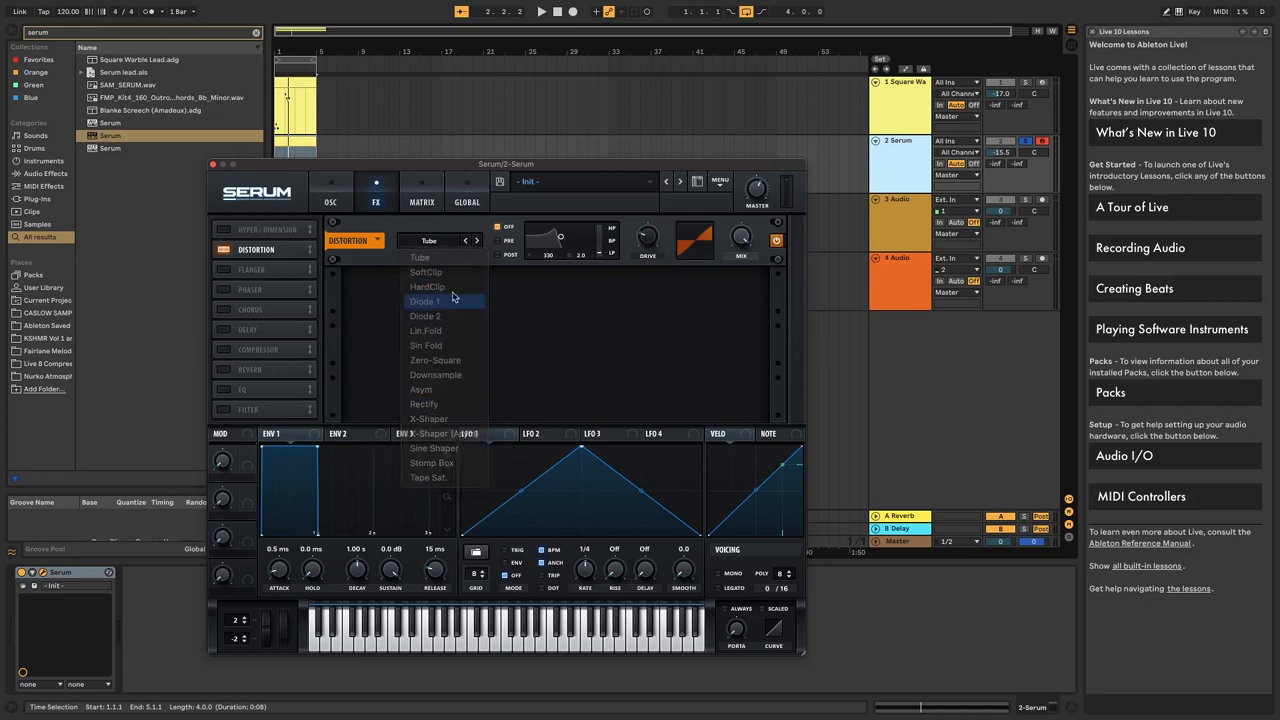
pyautogui.click(424, 301)
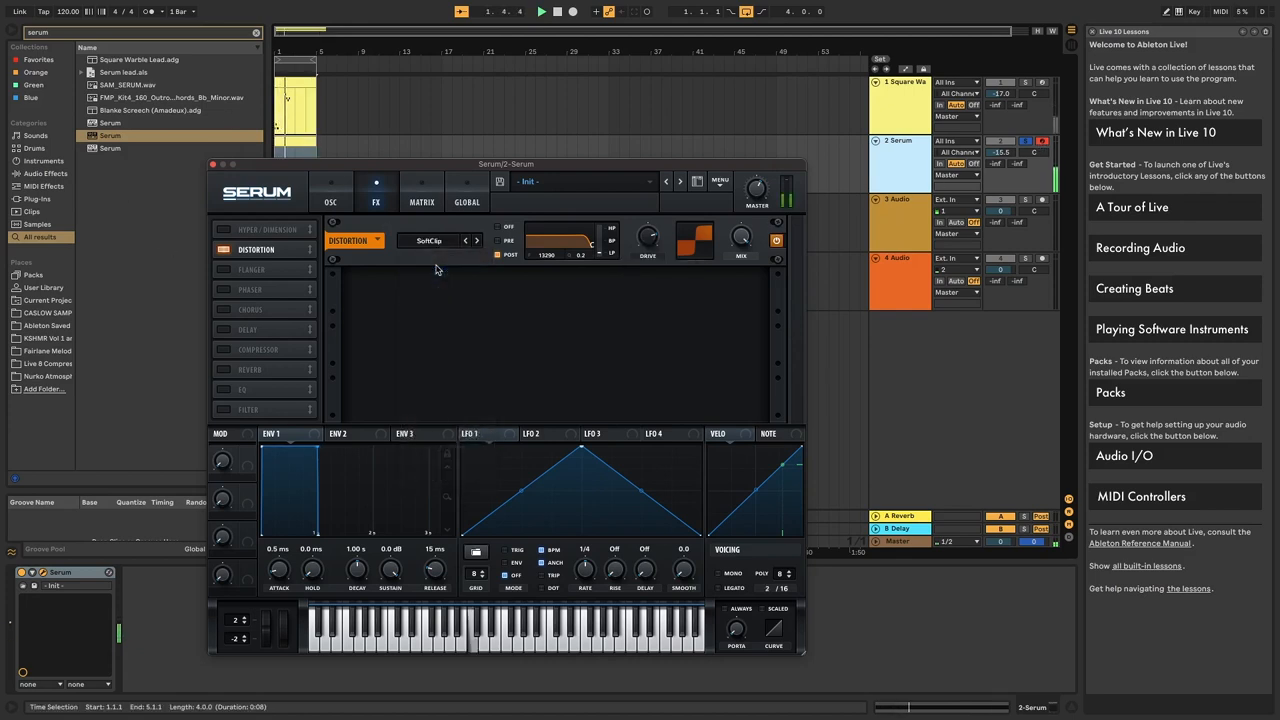
pyautogui.click(437, 240)
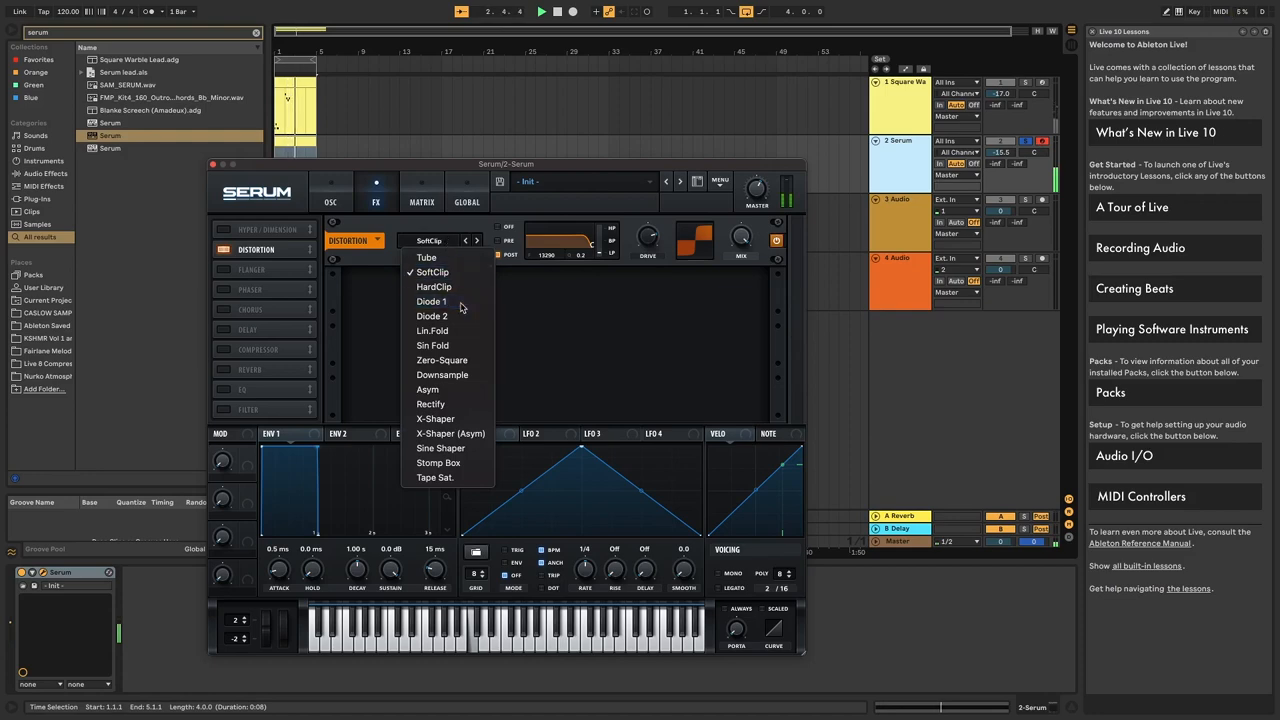
pyautogui.click(431, 301)
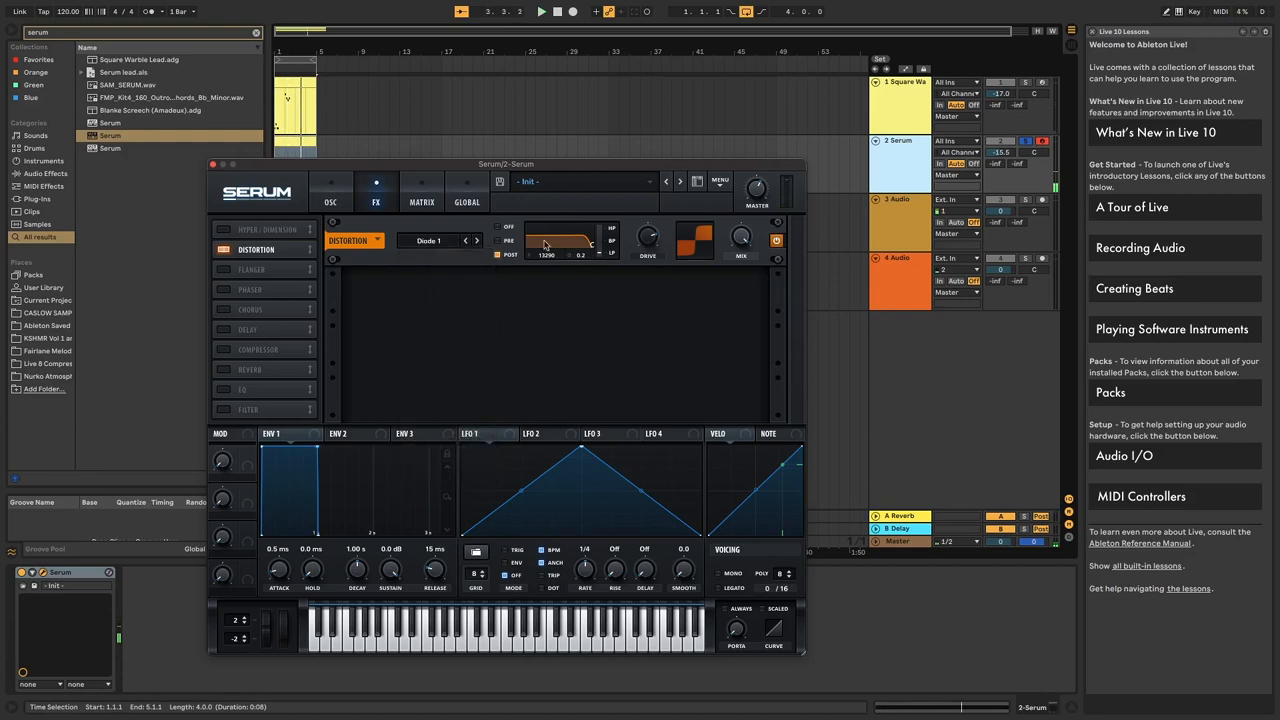
# - Toggle the Compressor and Filter effects on, then back off
pyautogui.click(223, 349)
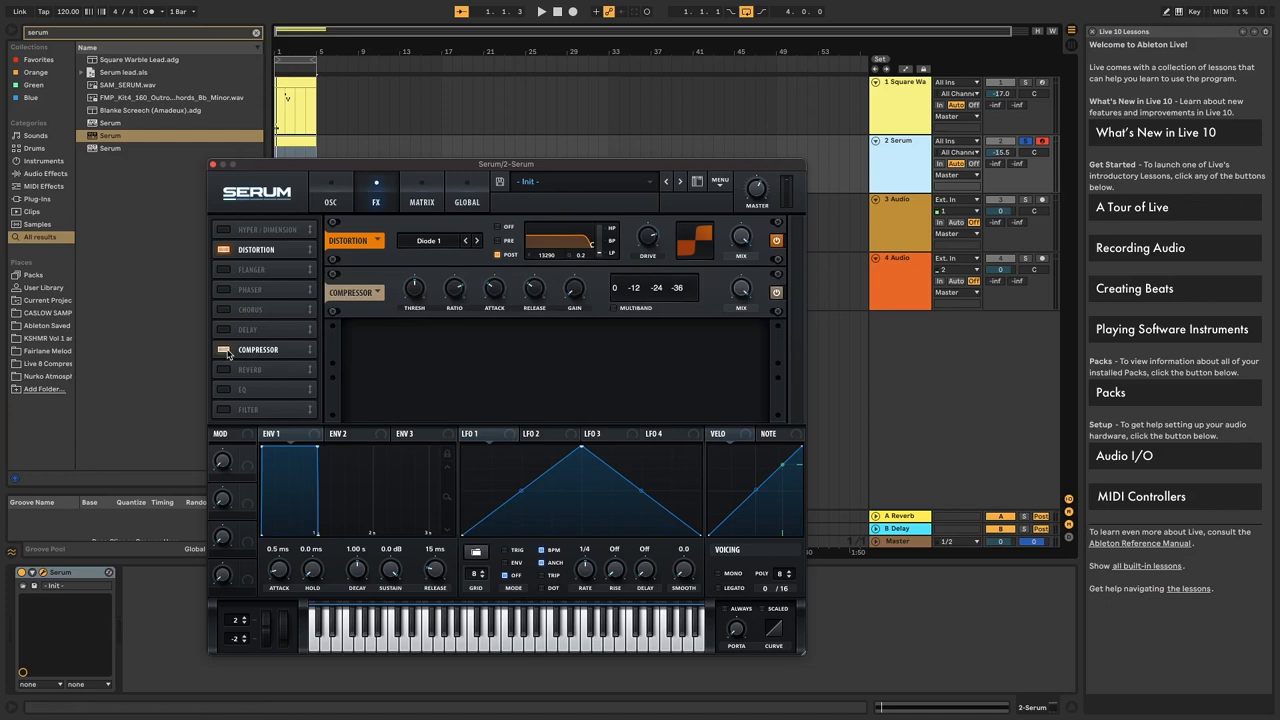
pyautogui.click(224, 349)
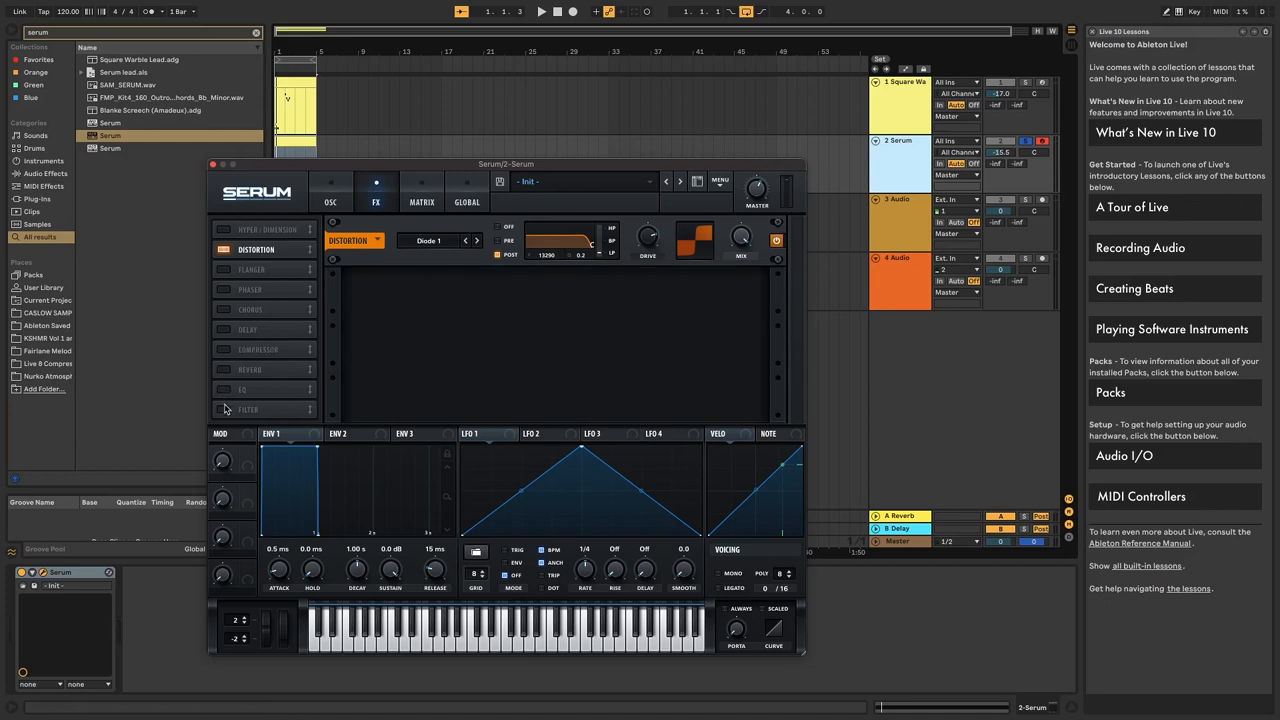
pyautogui.moveTo(308, 398)
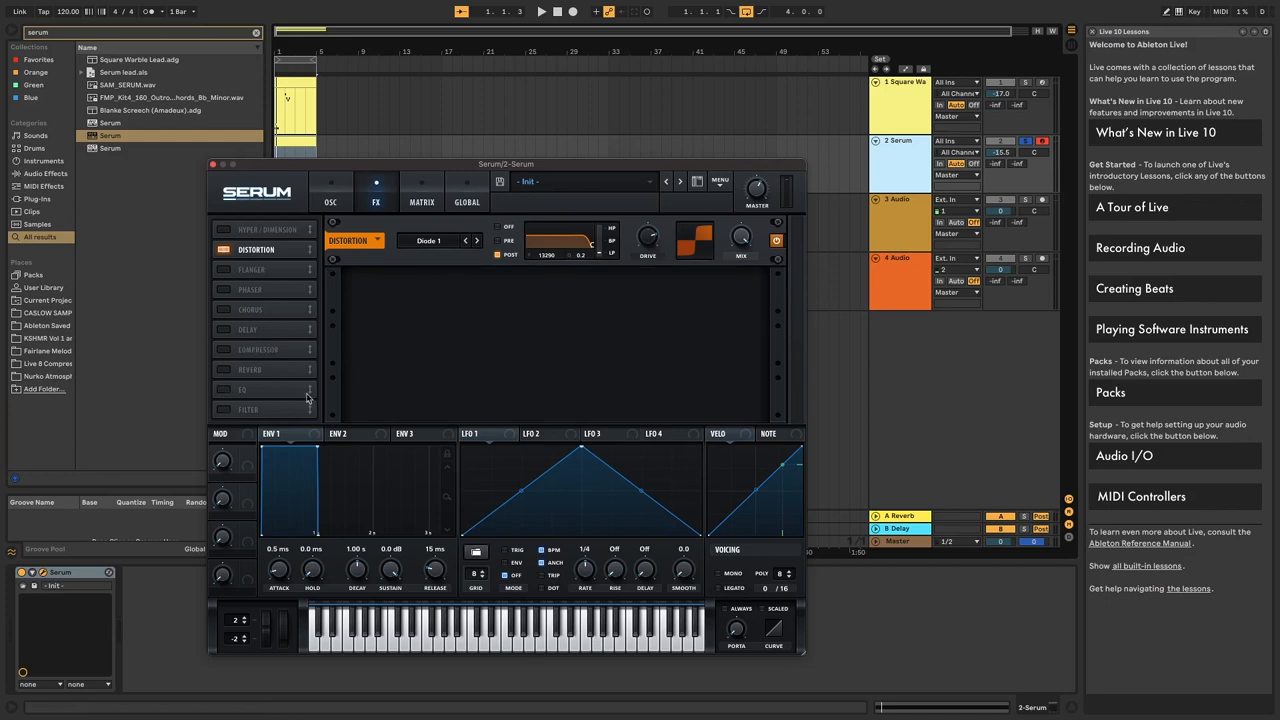
pyautogui.click(223, 410)
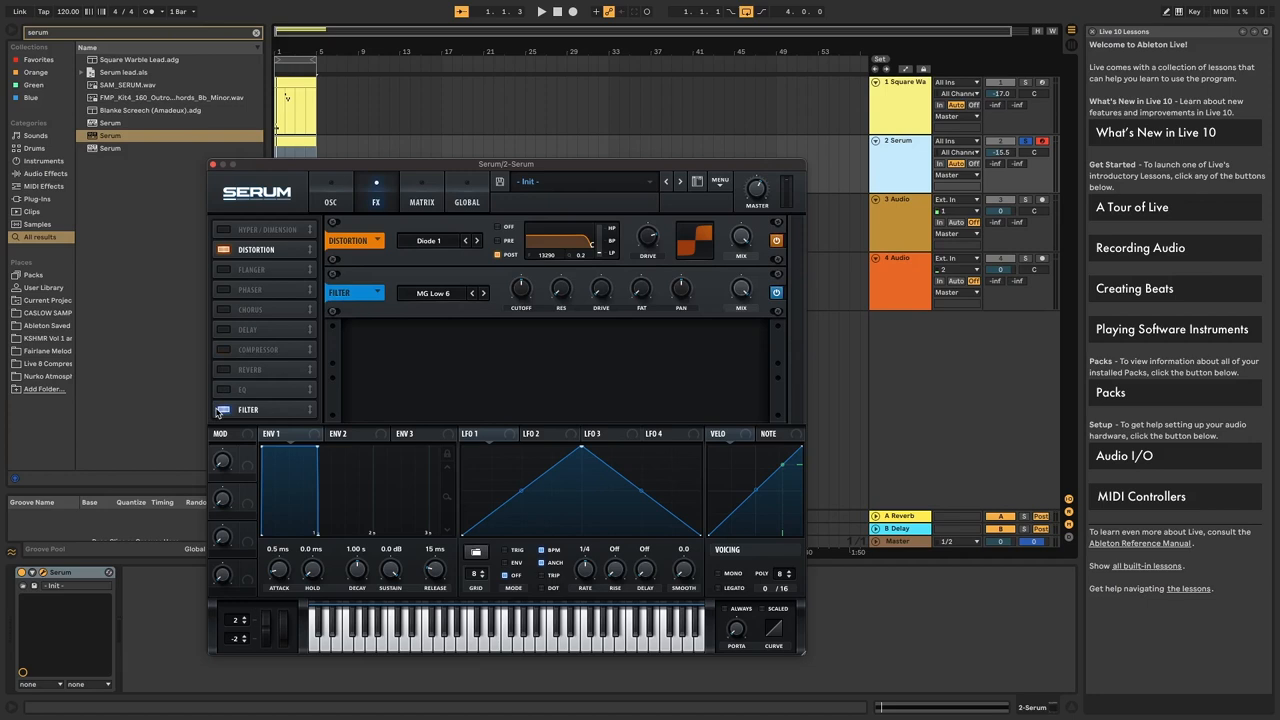
pyautogui.click(224, 410)
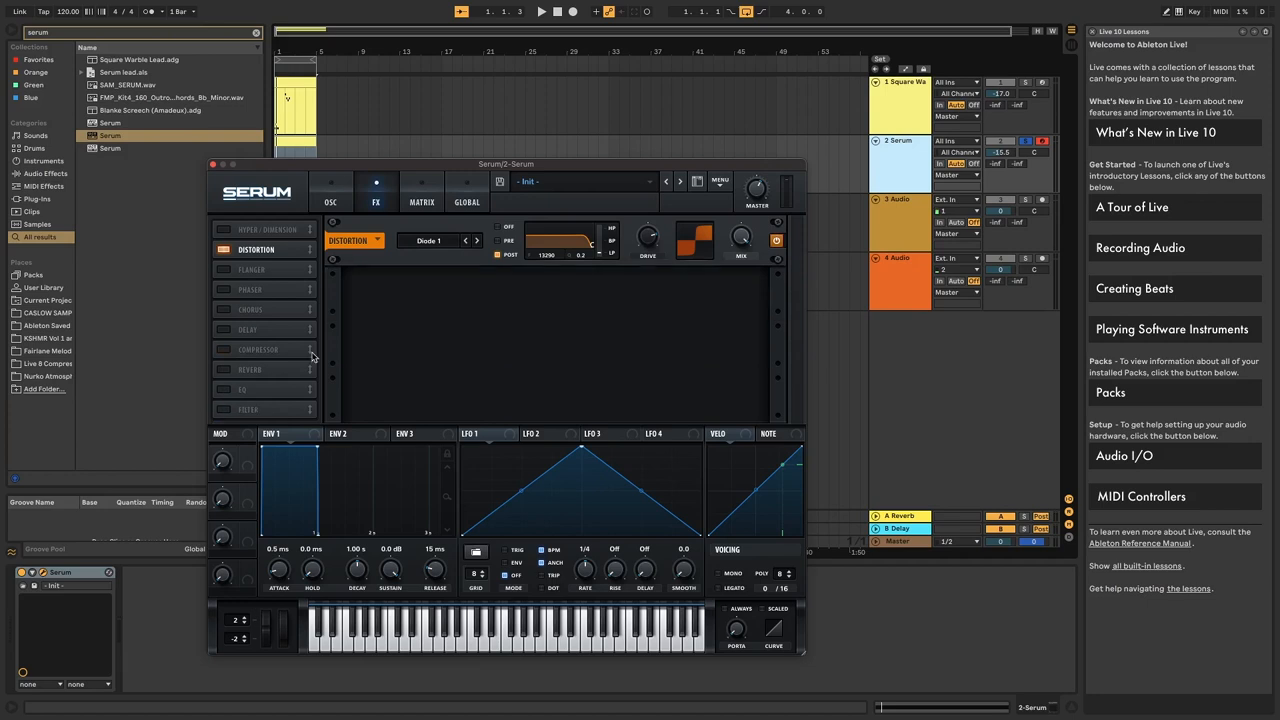
pyautogui.click(330, 182)
pyautogui.write('dec')
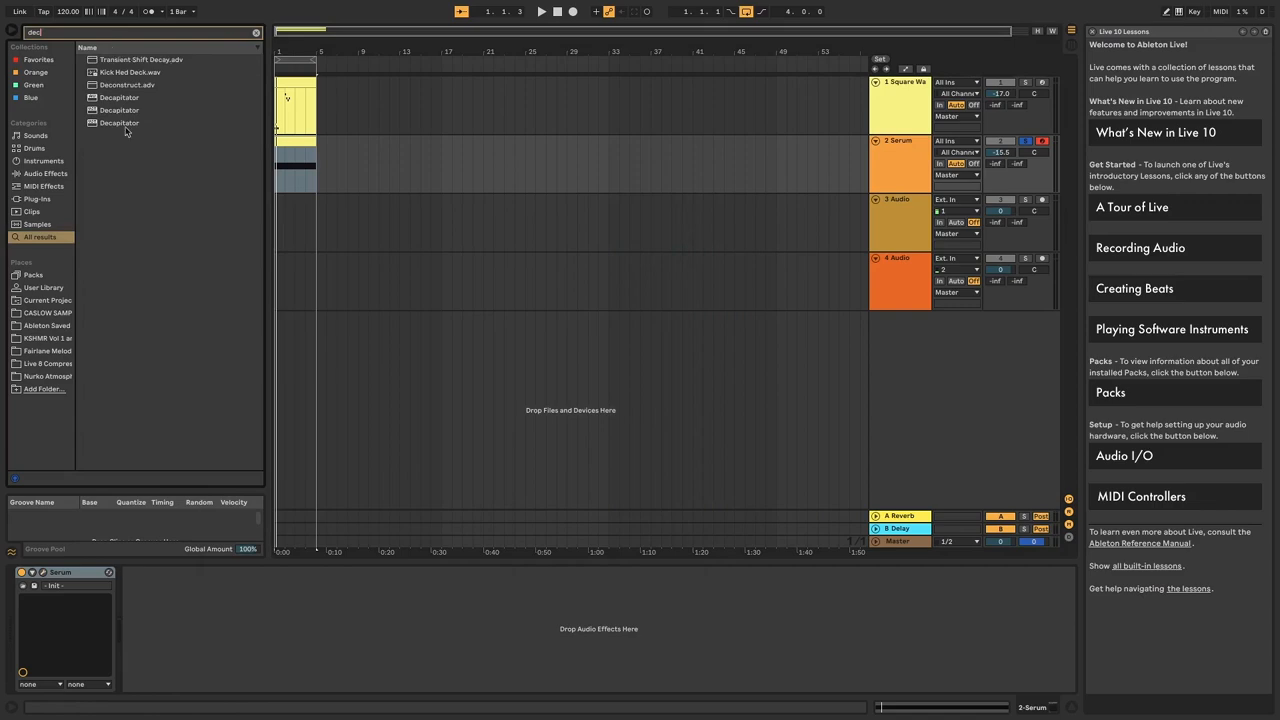
# - Load Decapitator after Serum, engage Punish, choose style N, and close its window
pyautogui.doubleClick(118, 110)
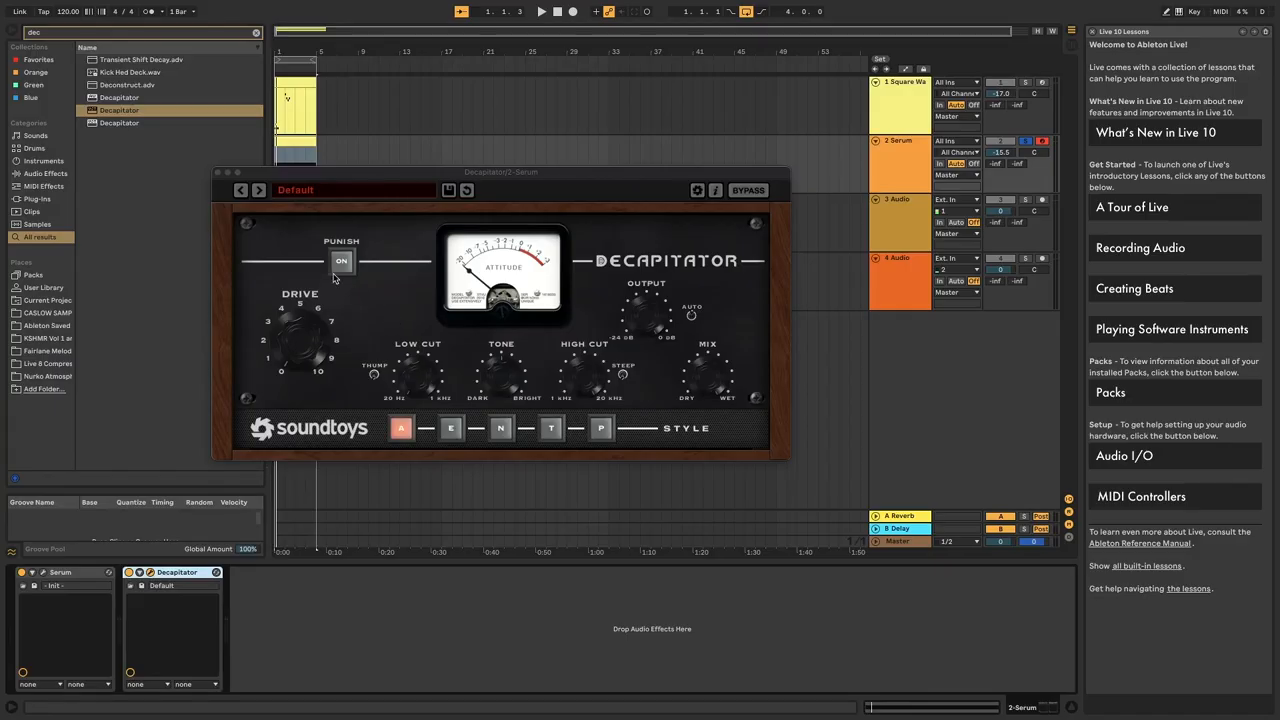
pyautogui.click(341, 261)
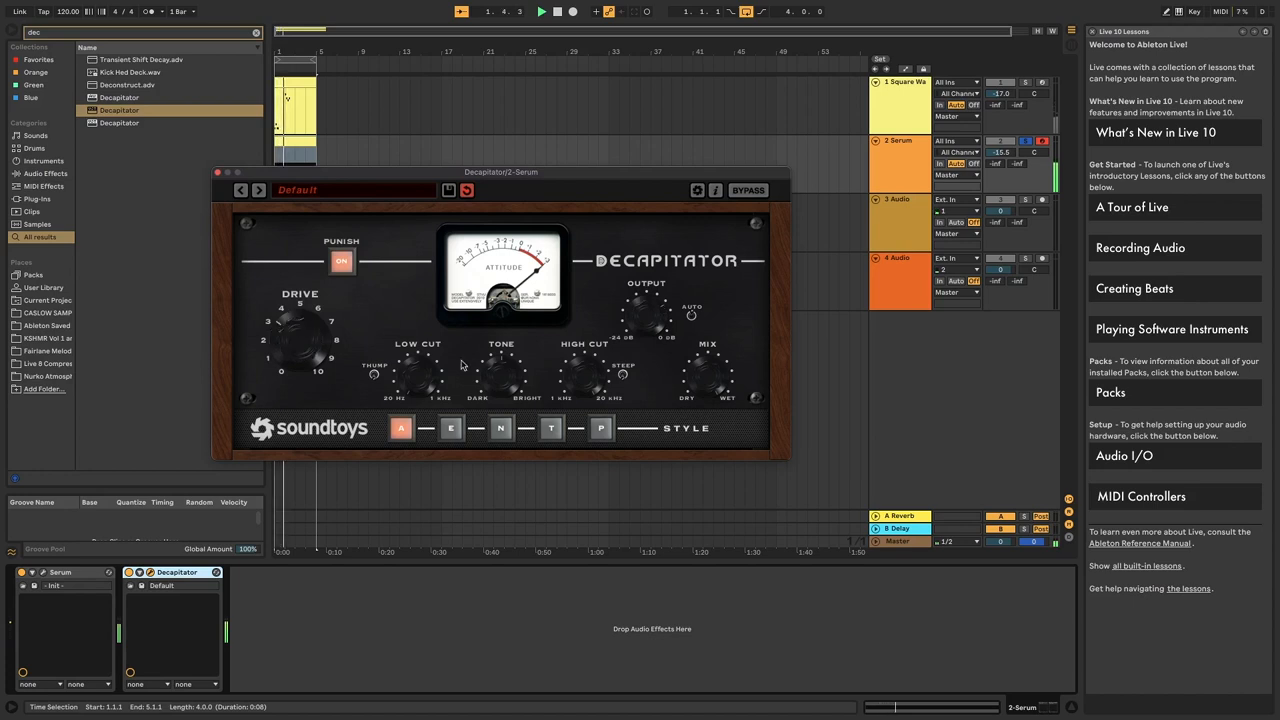
pyautogui.click(500, 428)
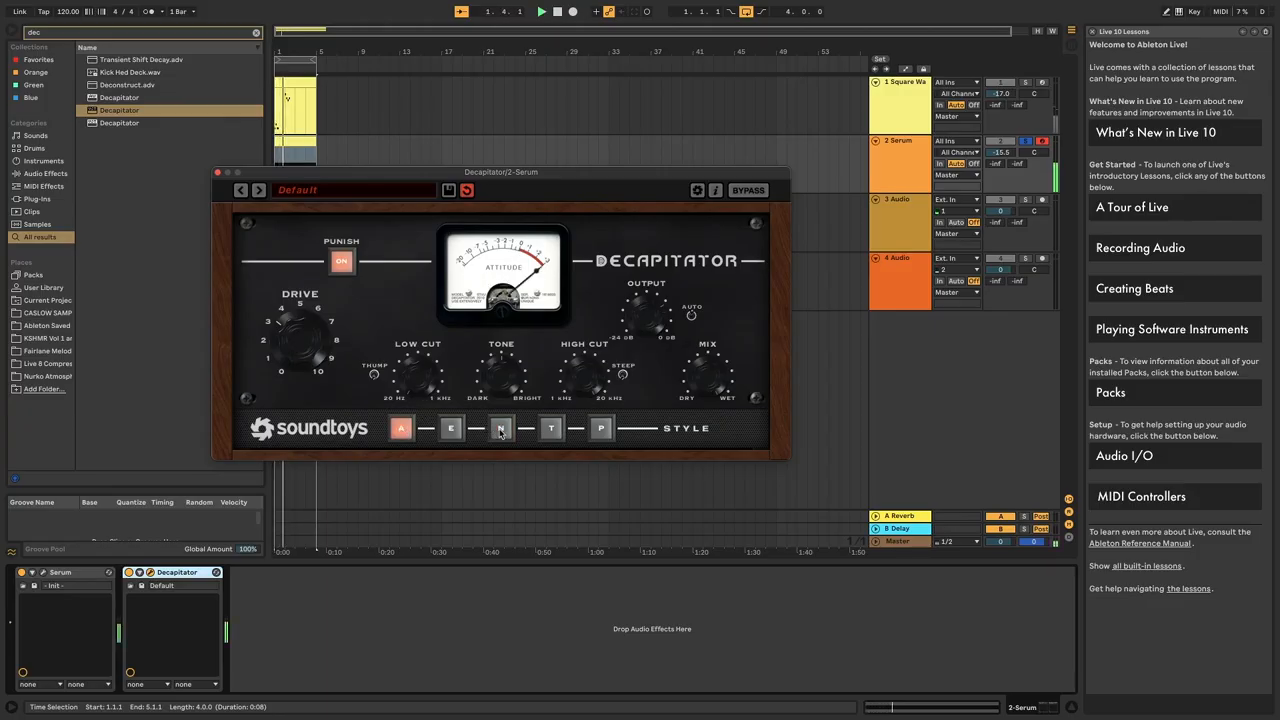
pyautogui.click(500, 428)
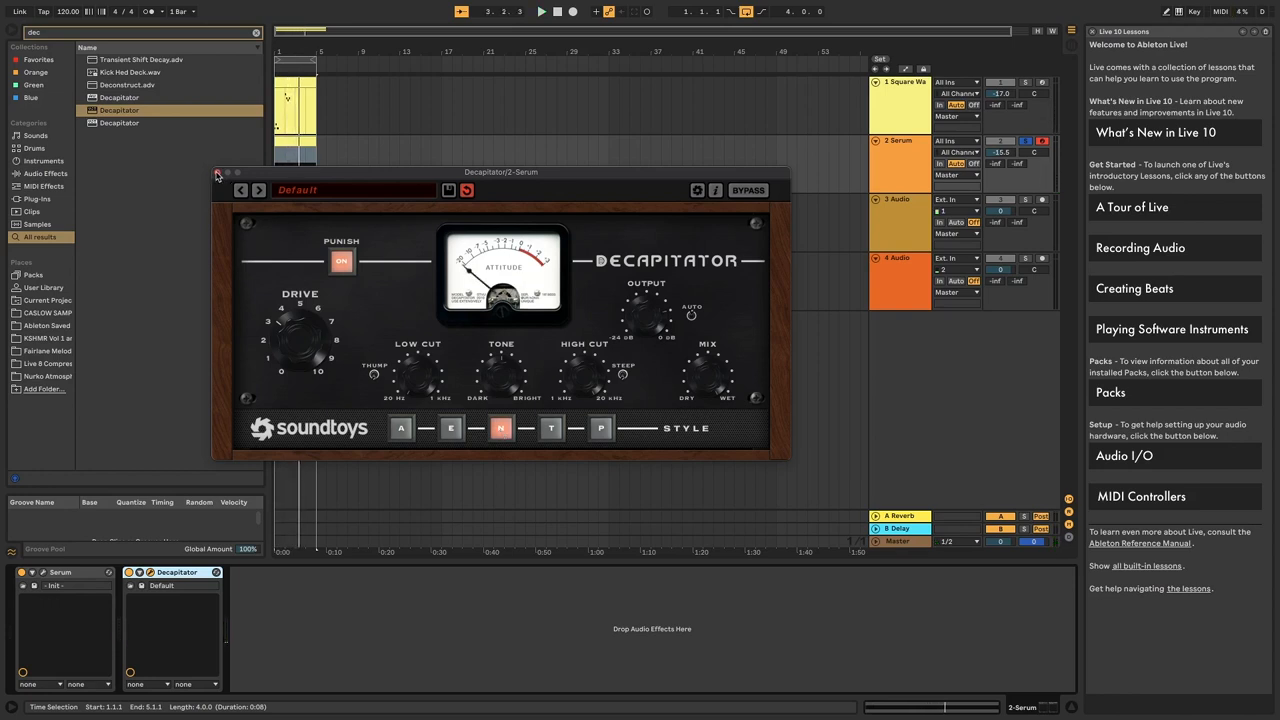
pyautogui.click(218, 172)
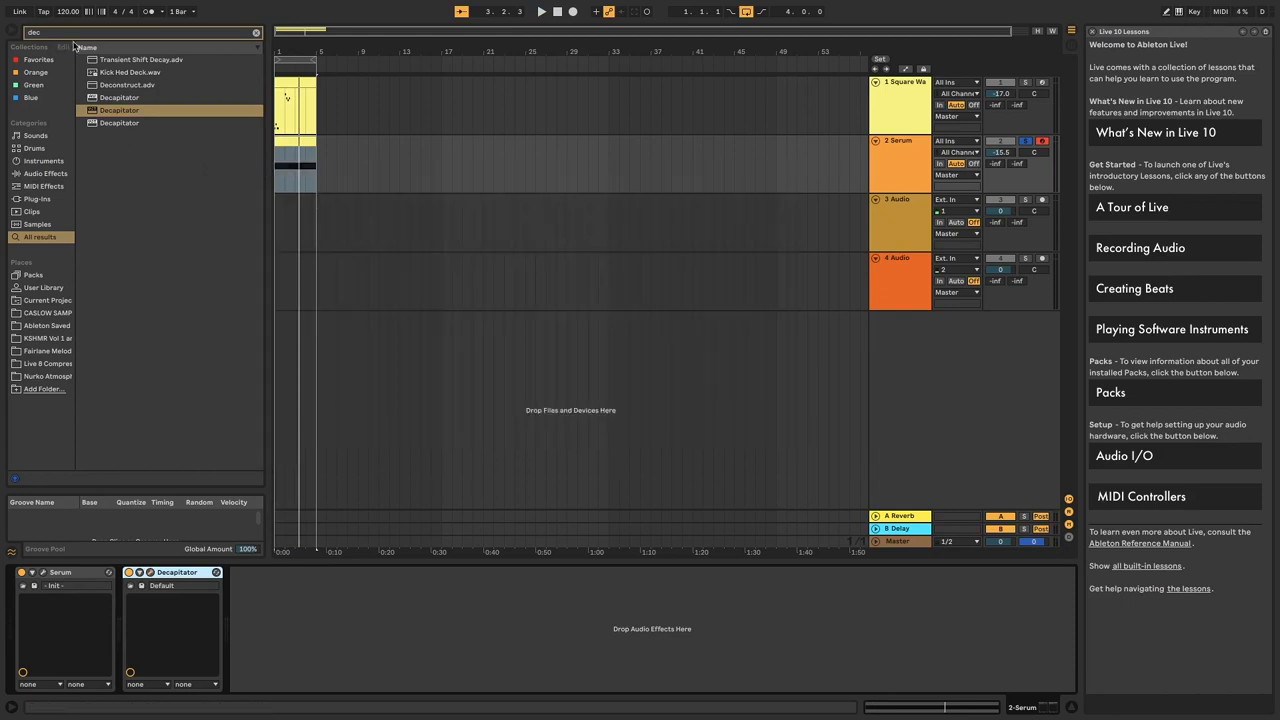
# - Search 'va', load ValhallaVintageVerb after Decapitator, and adjust its Decay
pyautogui.write('va')
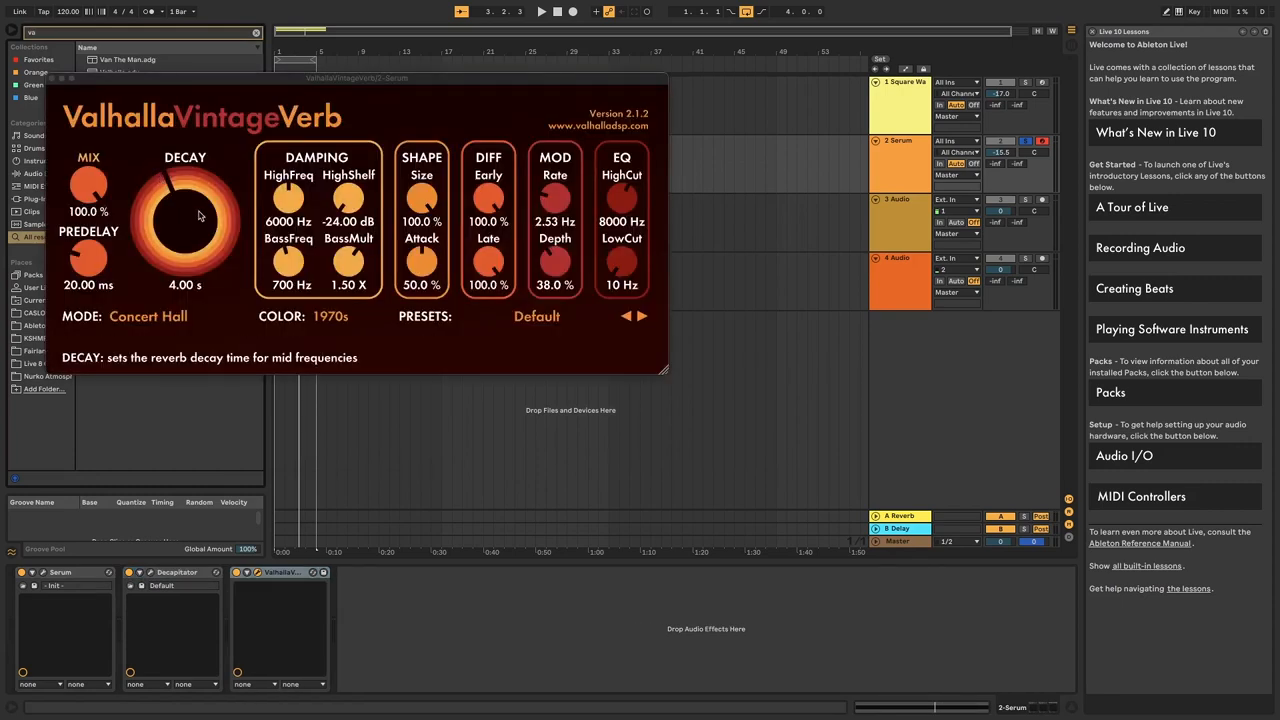
pyautogui.moveTo(88, 185); pyautogui.dragTo(88, 220)
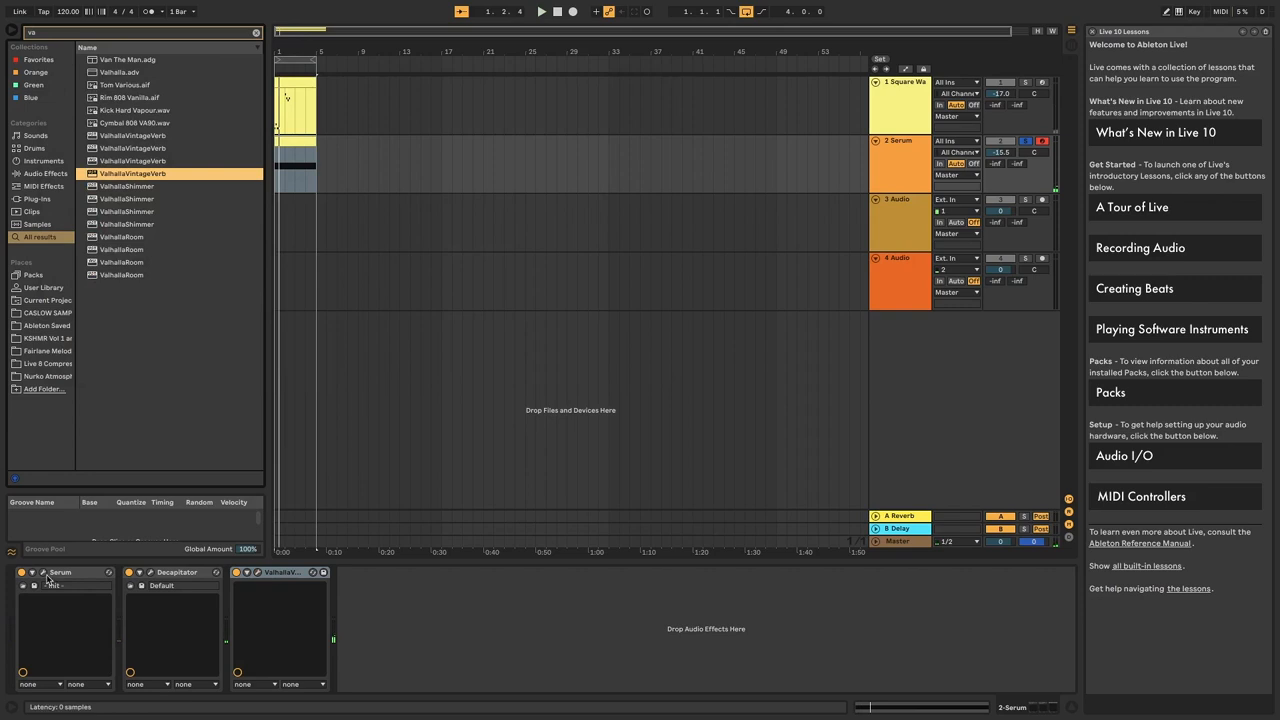
pyautogui.click(45, 572)
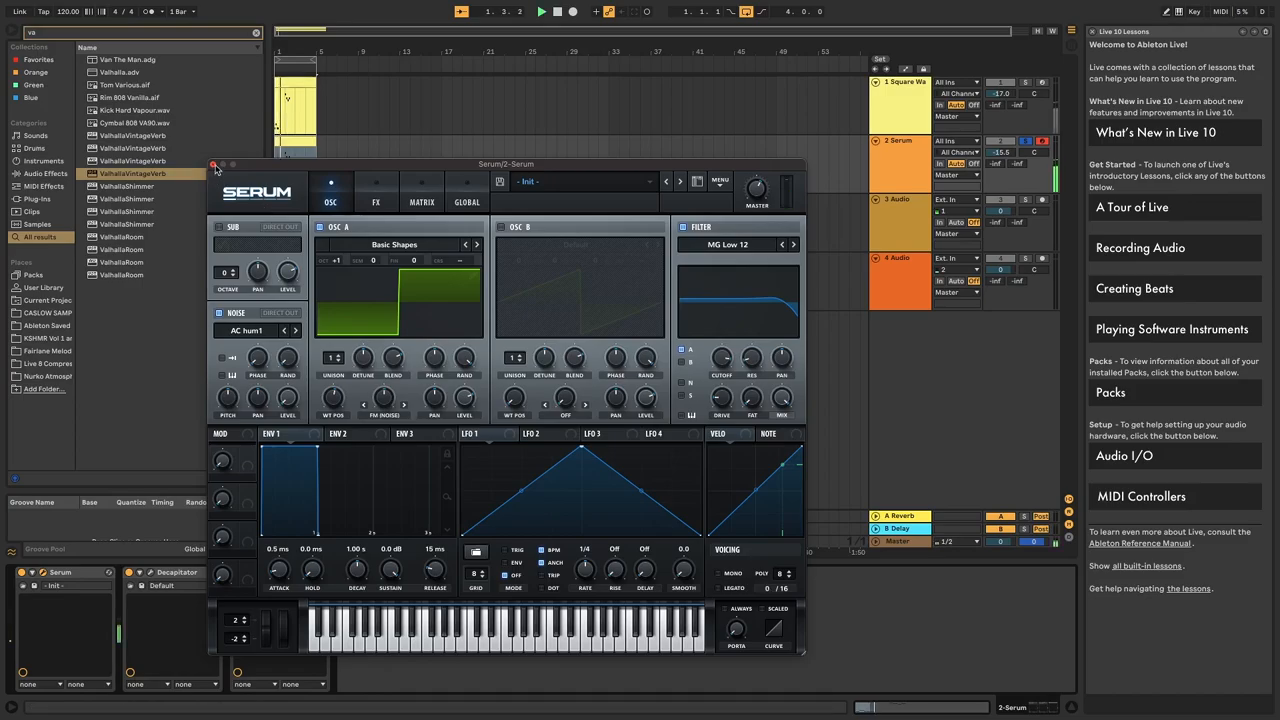
# - Review Serum's oscillator settings and close the Serum window
pyautogui.click(214, 164)
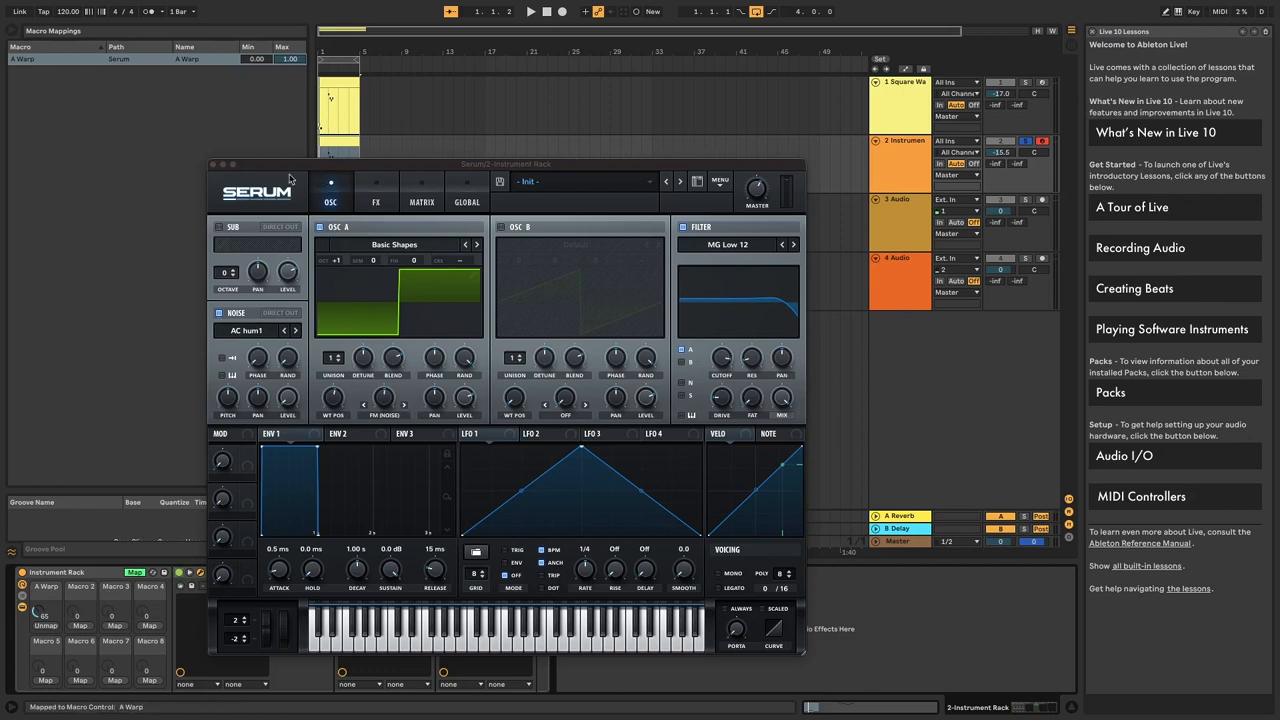
# - Close the open plugin window while grouping the chain into an Instrument Rack
pyautogui.click(214, 164)
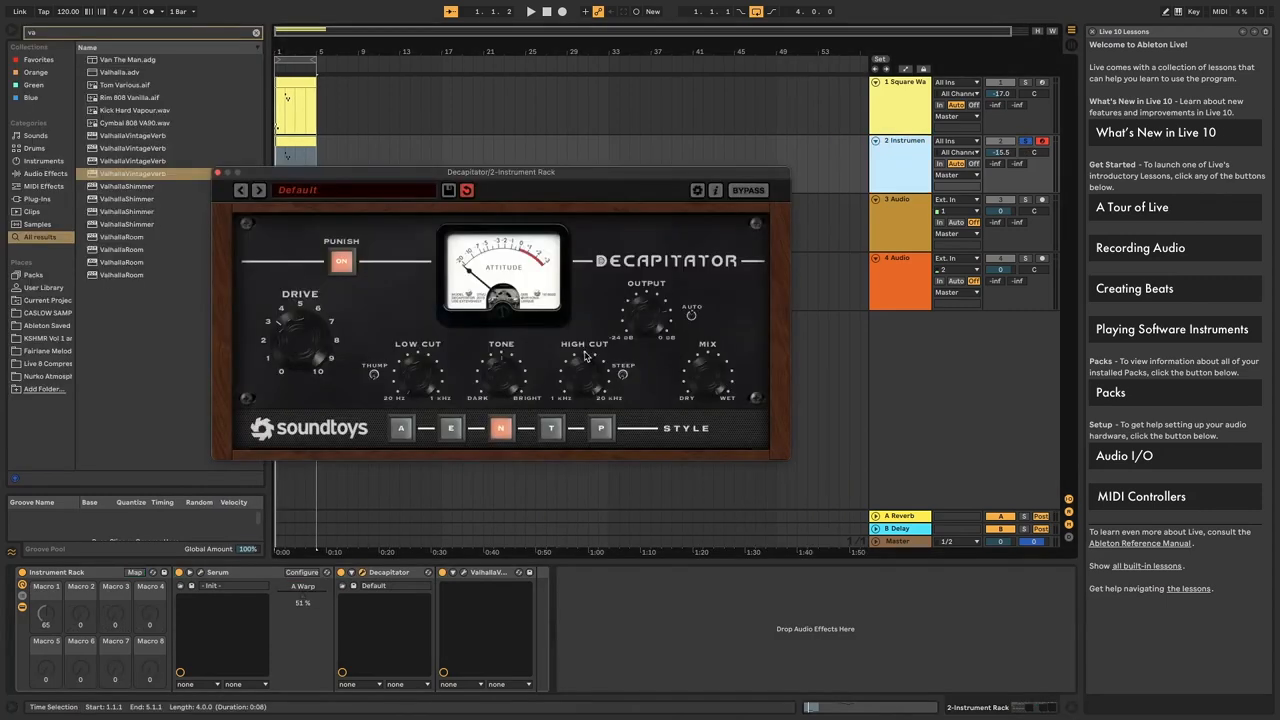
pyautogui.moveTo(585, 372)
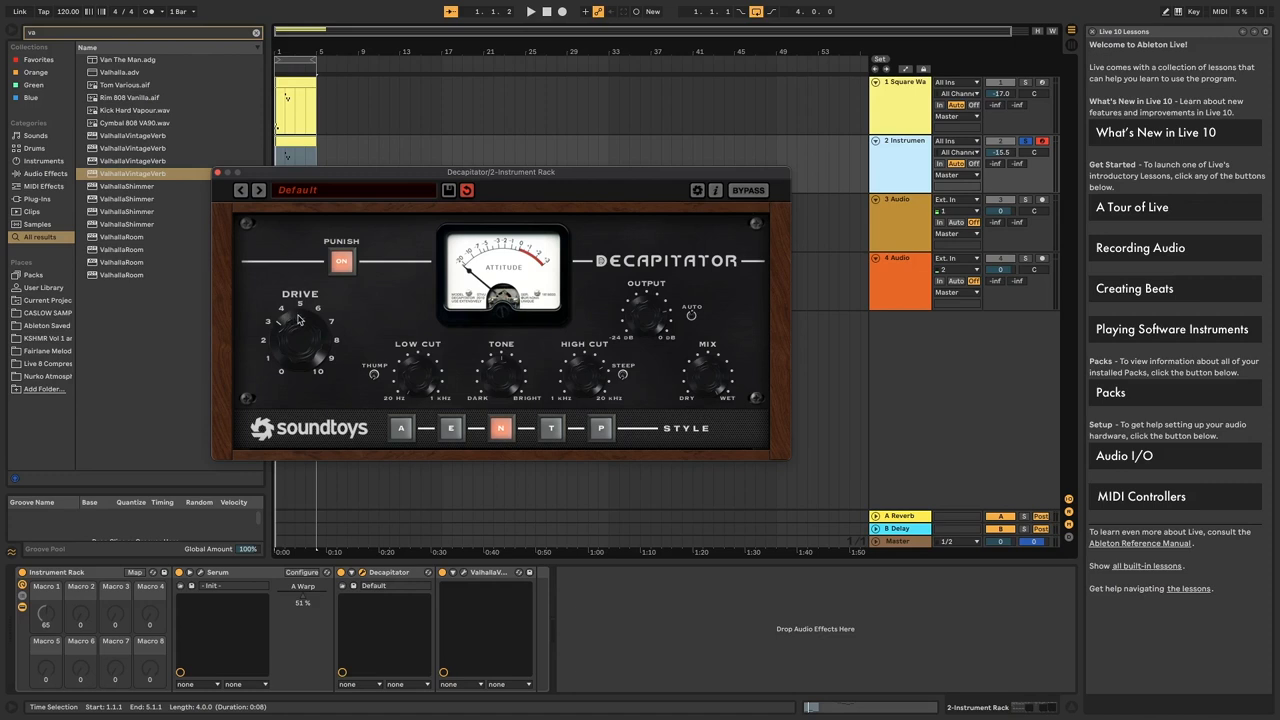
pyautogui.moveTo(596, 344)
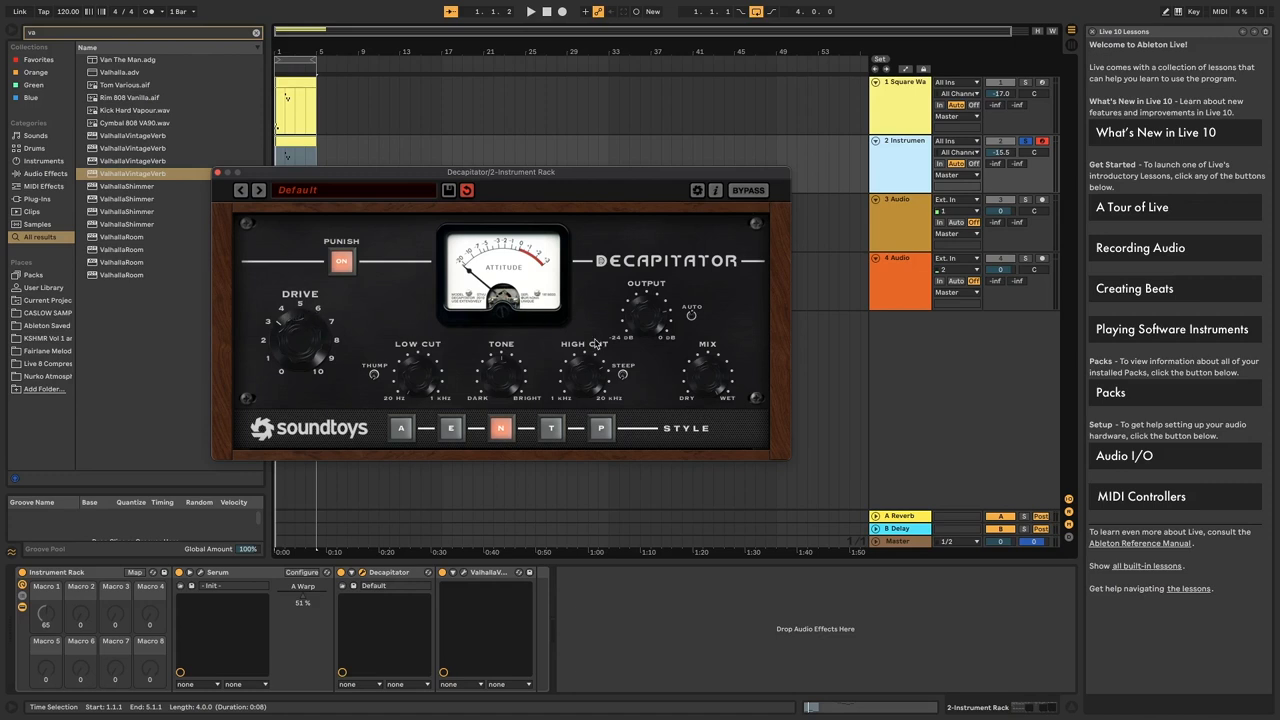
pyautogui.moveTo(595, 388)
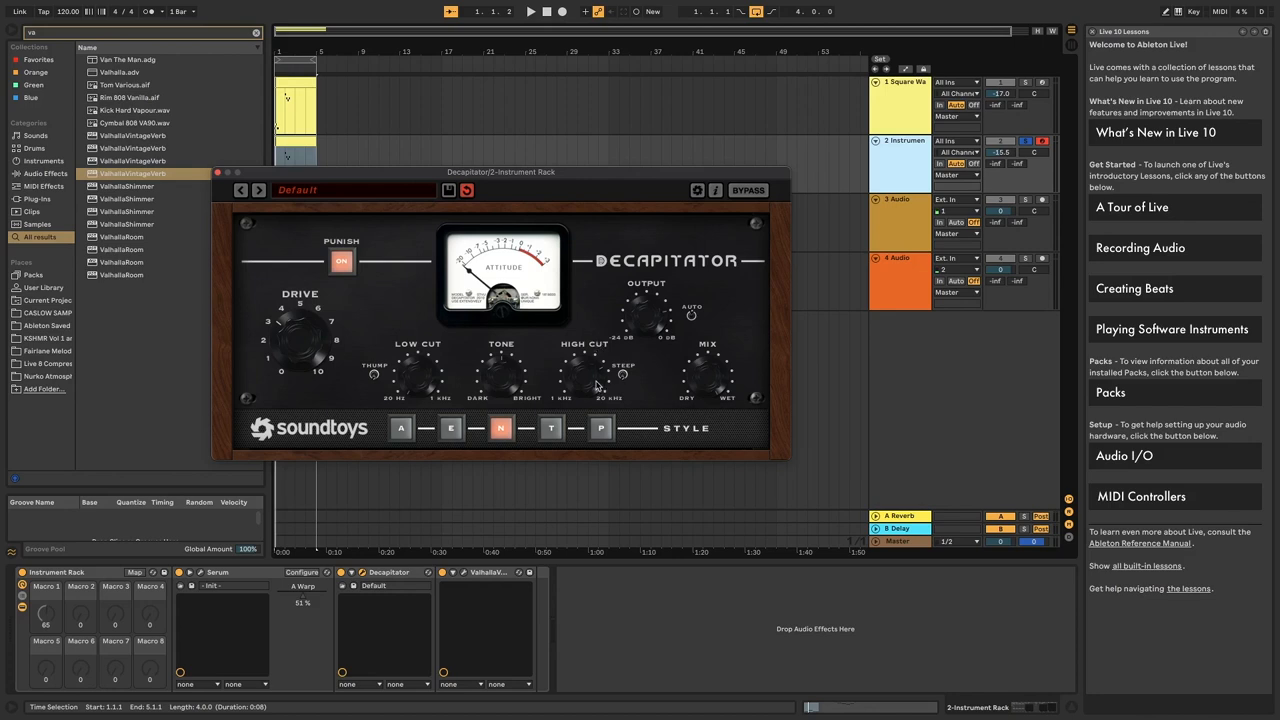